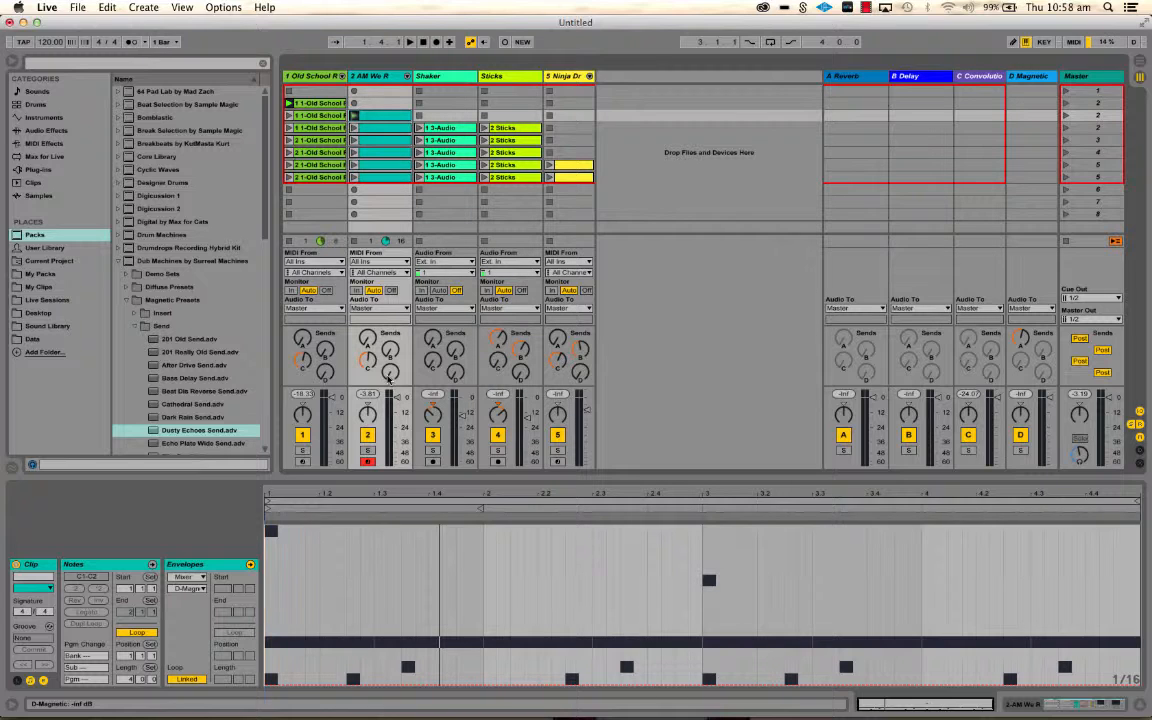
mouse_move(236, 488)
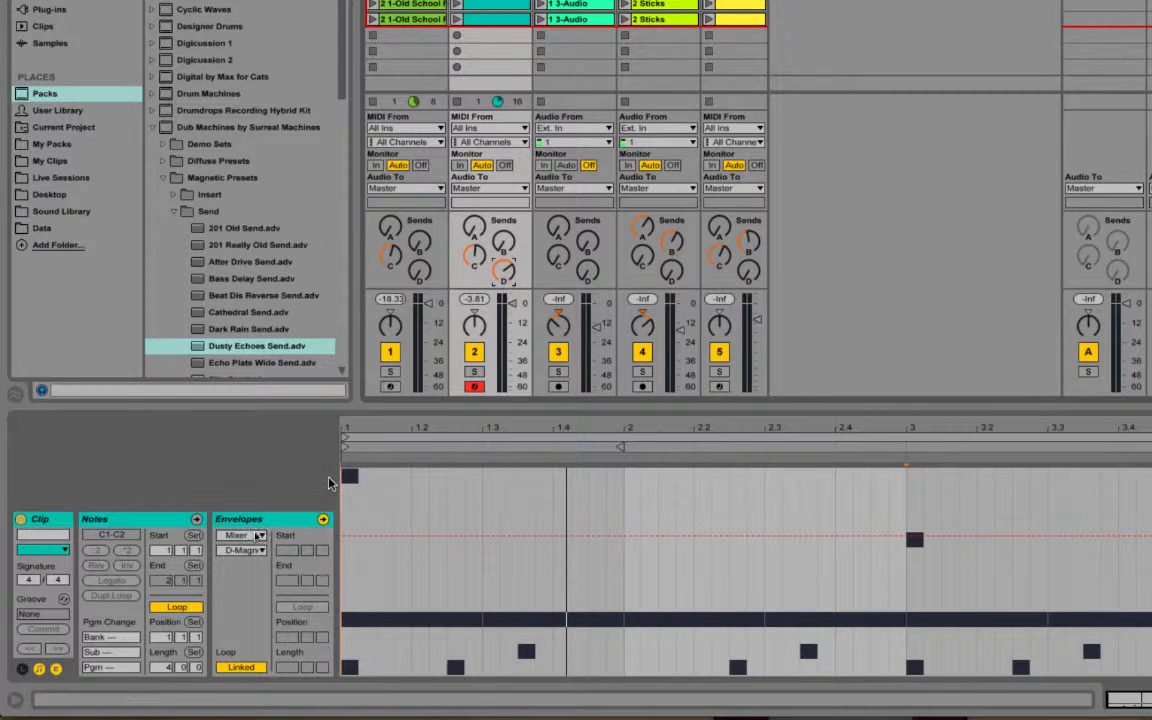
Step: Bring up Live's Preferences window on the Library settings page
click(240, 550)
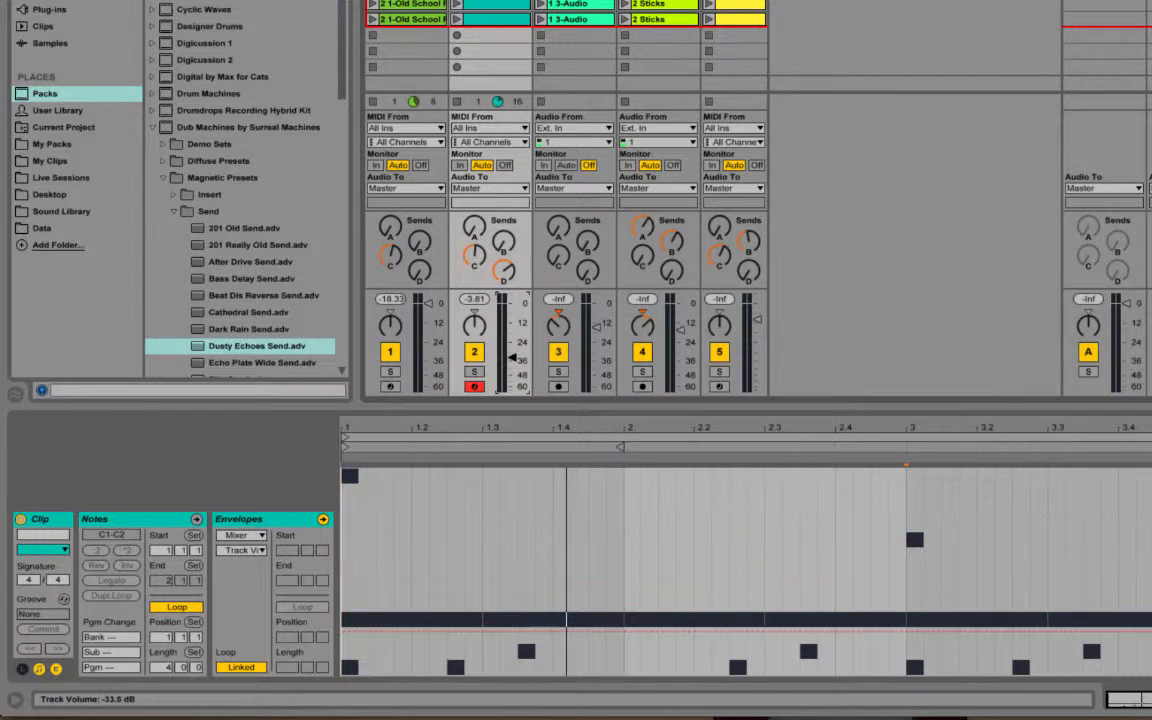
click(238, 518)
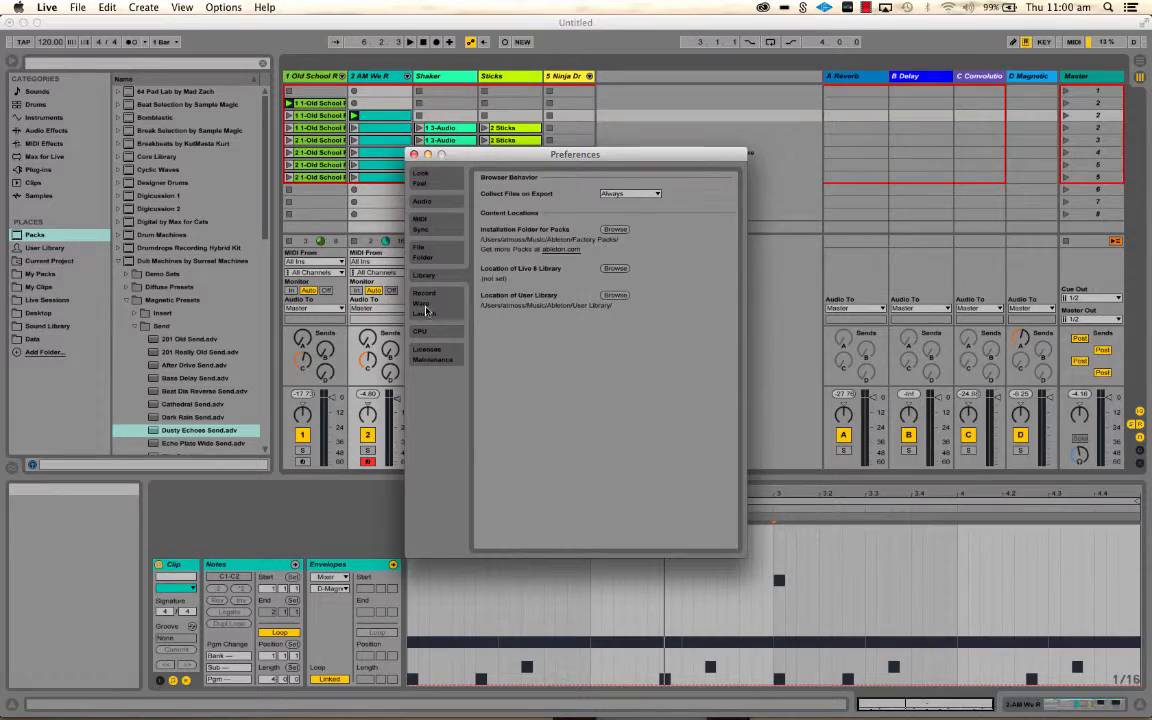
Step: In Record/Warp/Launch preferences, set 'Record Session automation in' to Armed Tracks
click(424, 298)
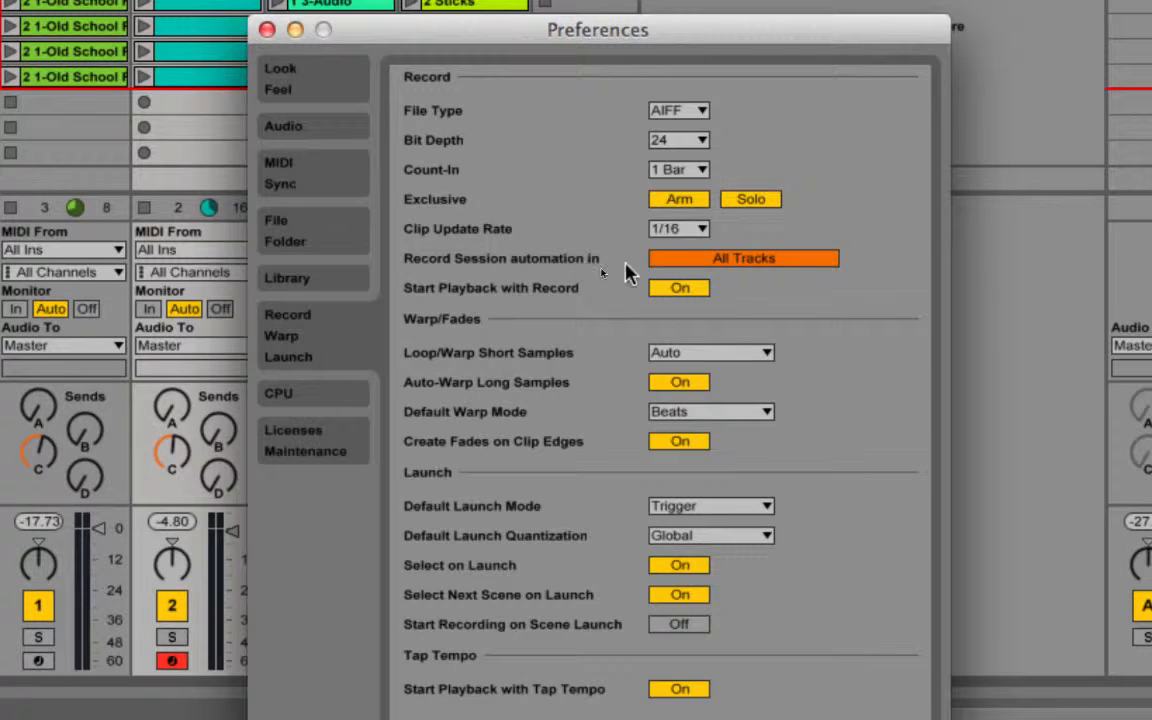
click(744, 258)
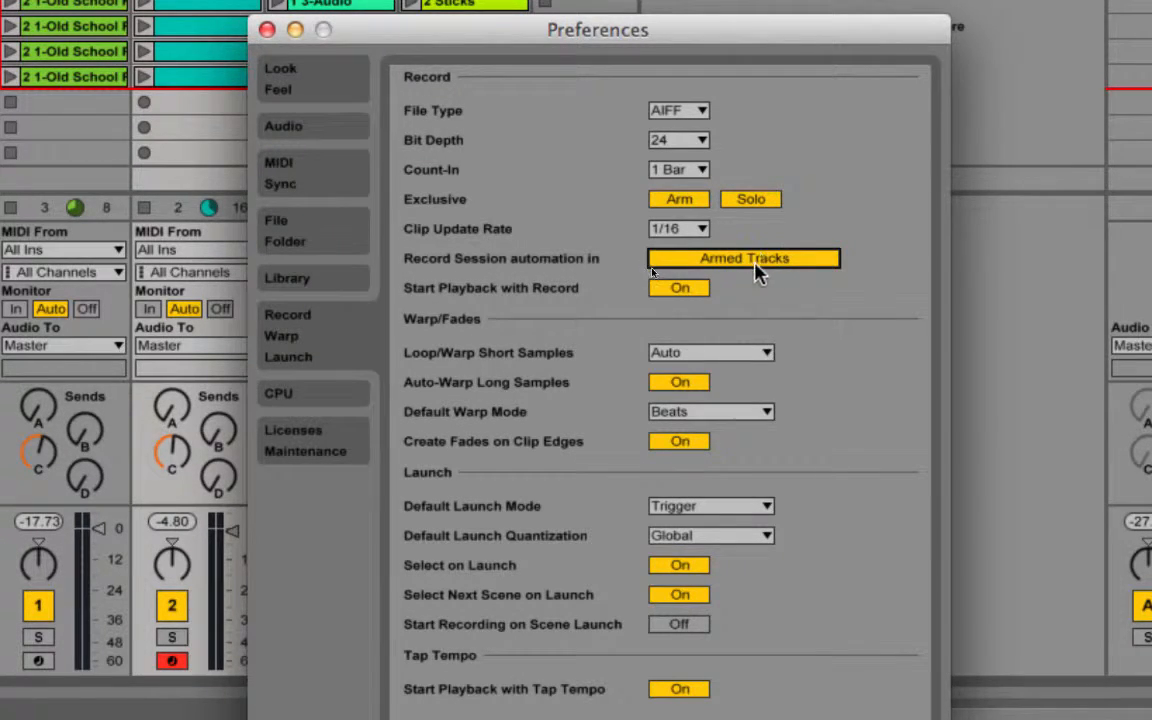
mouse_move(620, 396)
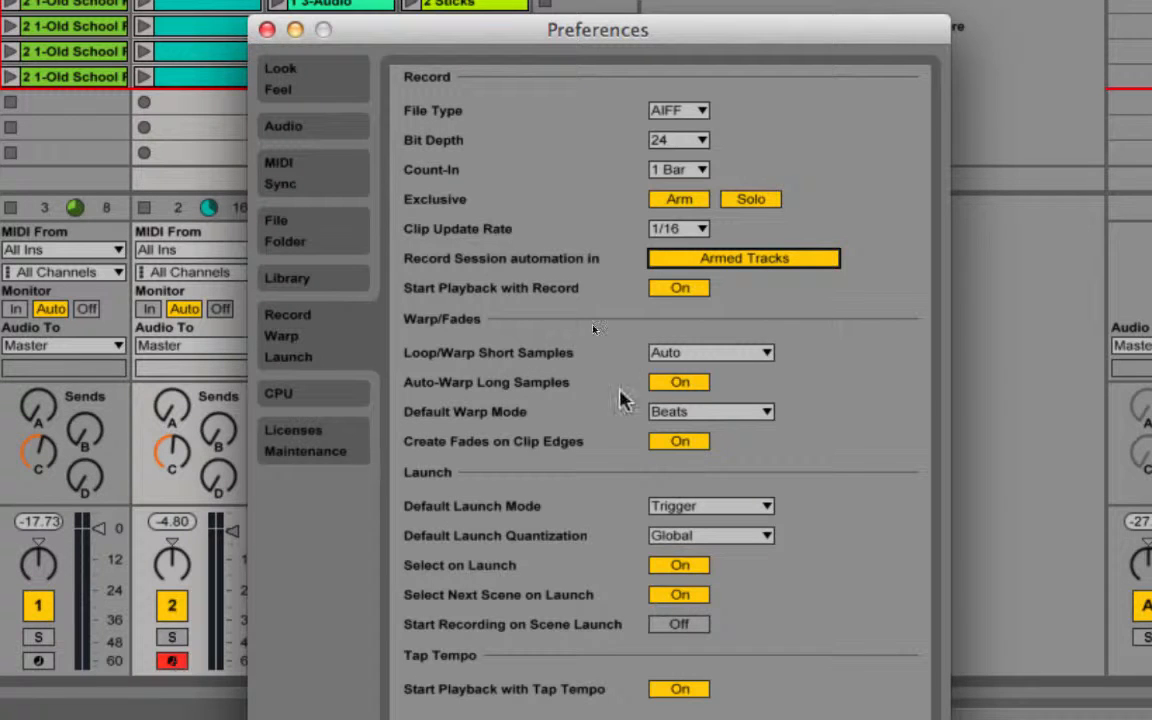
click(744, 258)
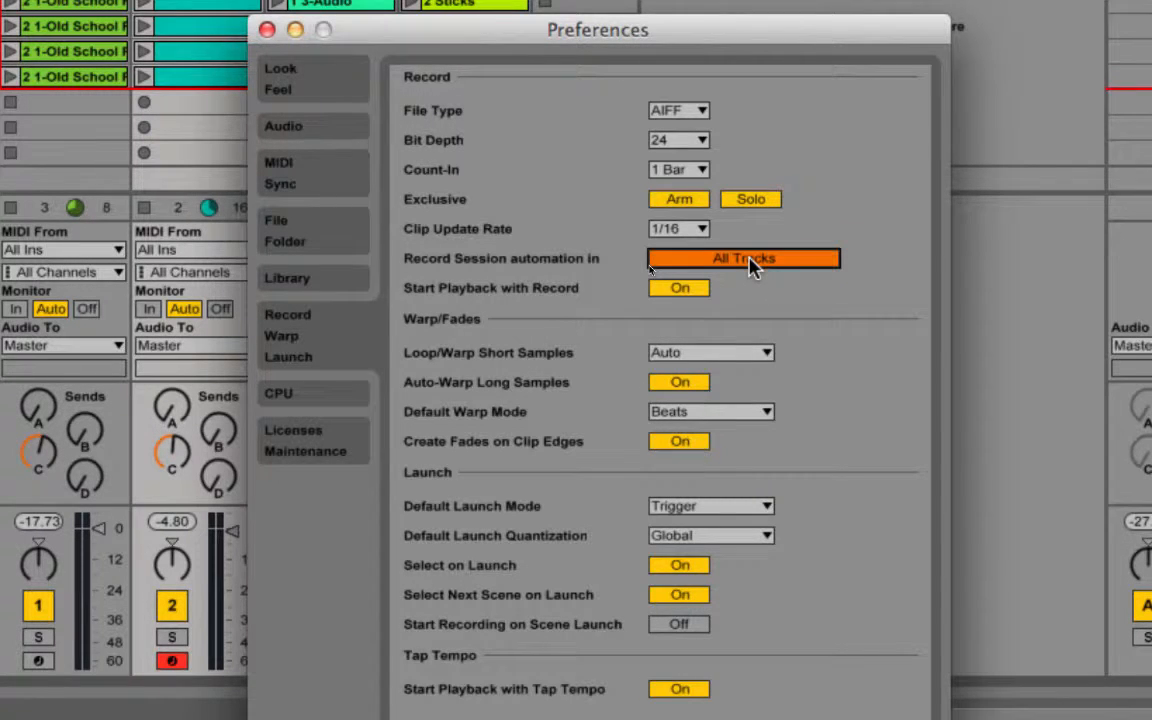
mouse_move(148, 676)
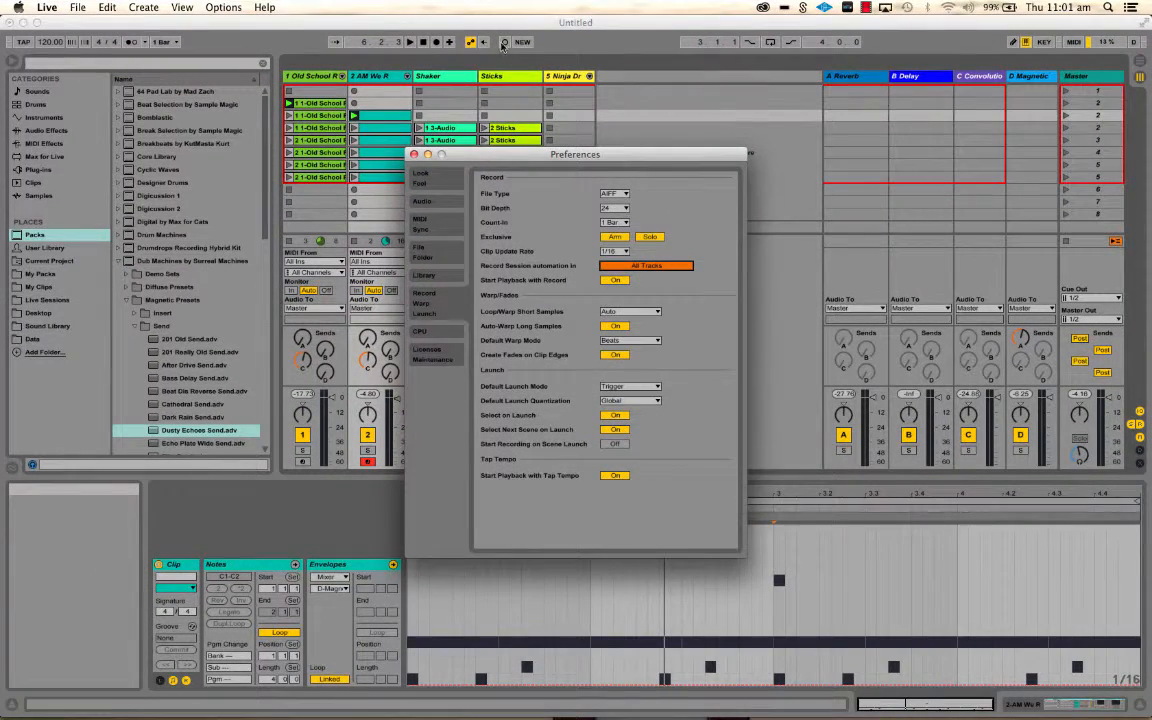
mouse_move(504, 44)
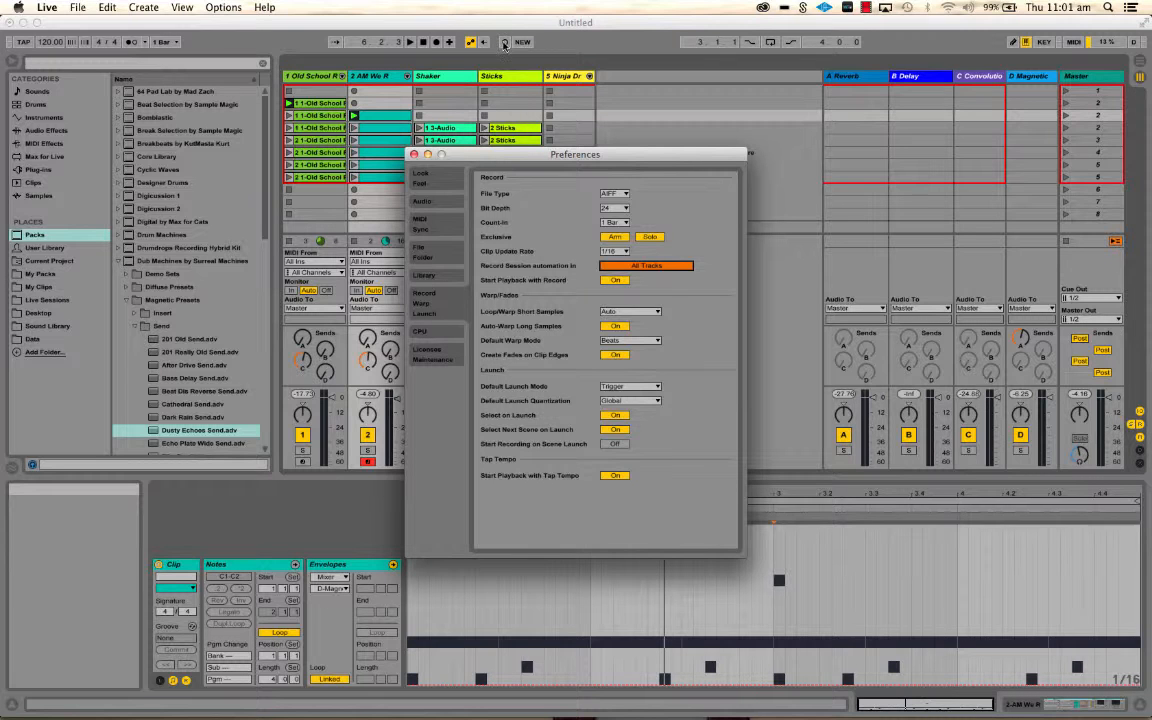
mouse_move(648, 264)
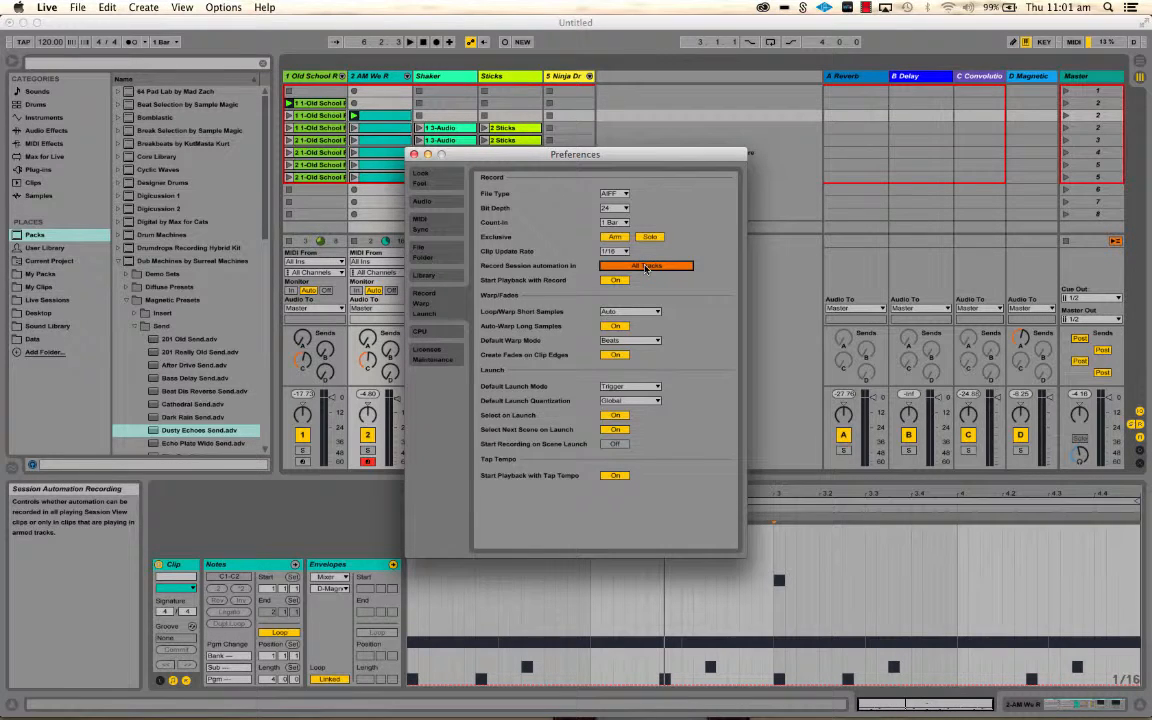
click(646, 264)
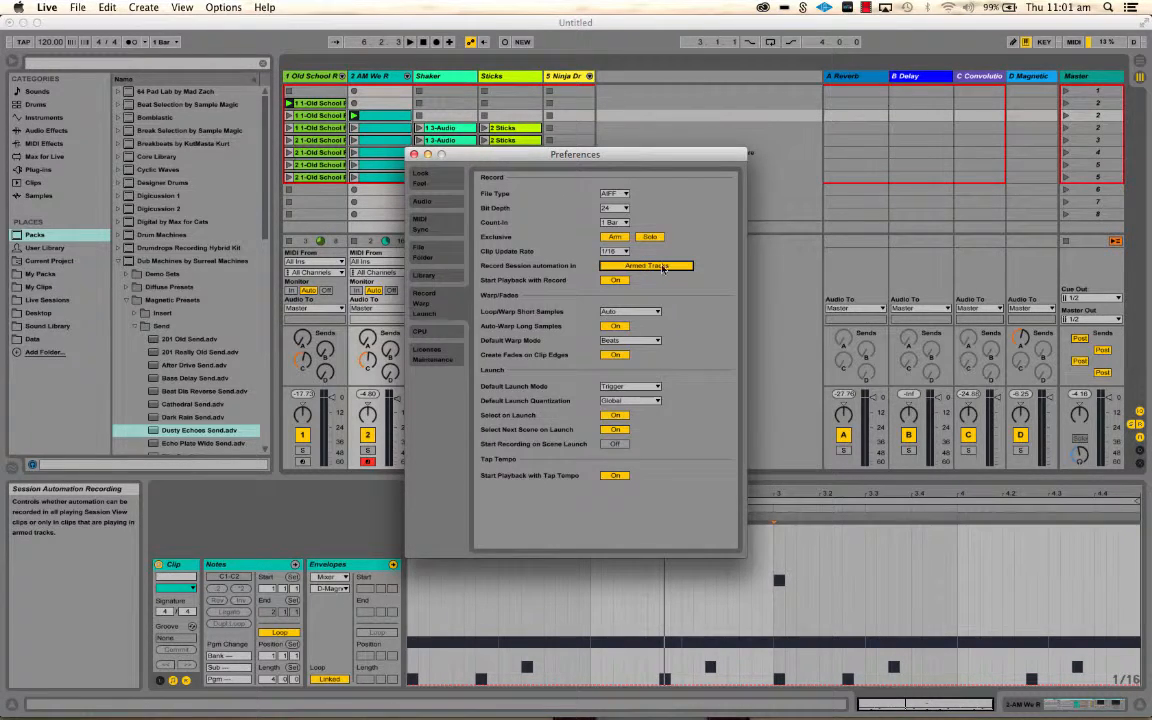
Step: Close Preferences and engage the Session Record button in the transport bar
click(414, 154)
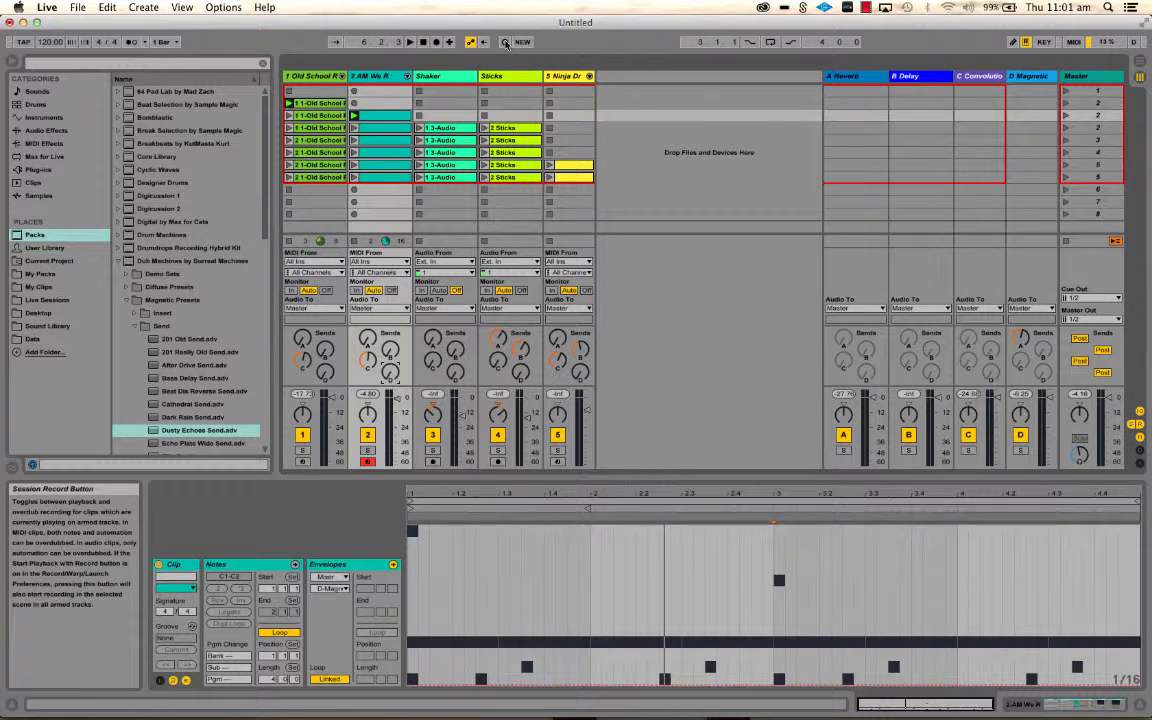
click(408, 40)
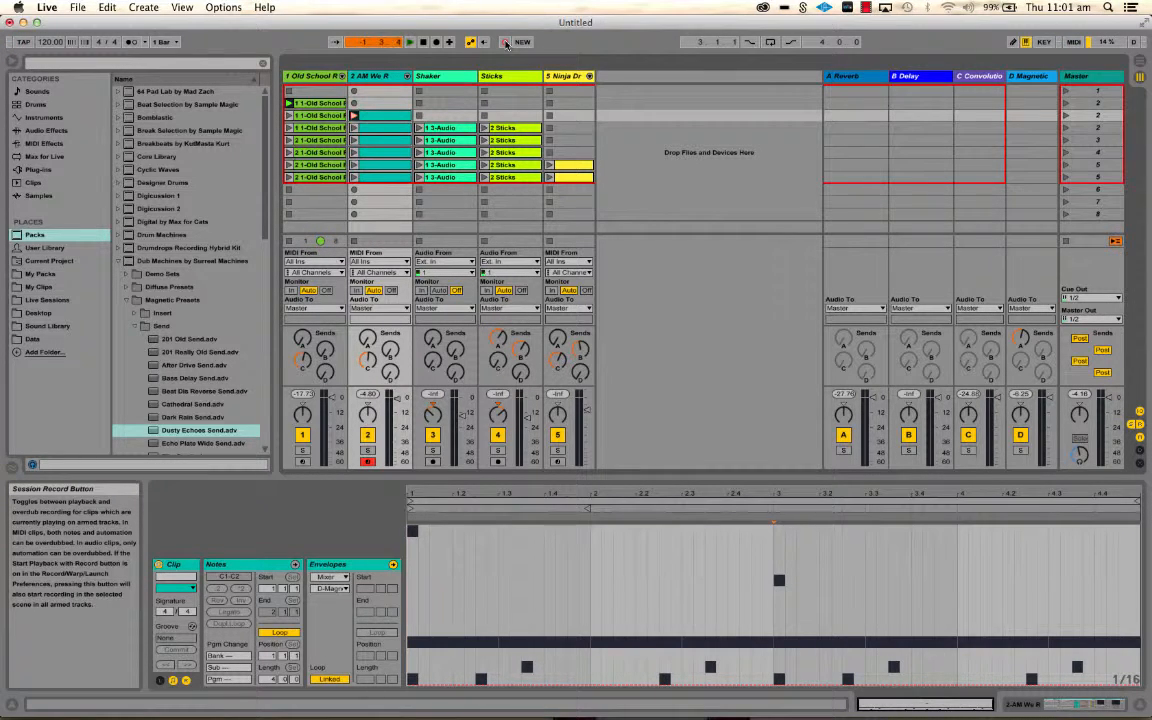
click(408, 40)
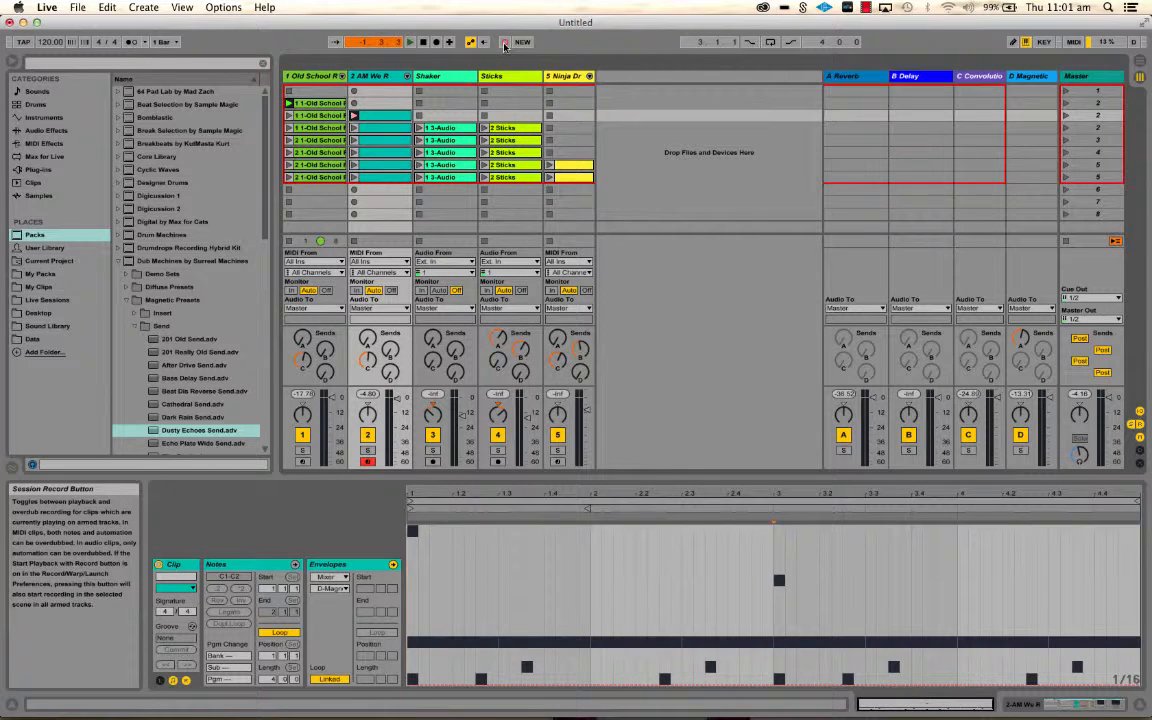
Step: Disable the Session Record button so session recording stops
click(408, 40)
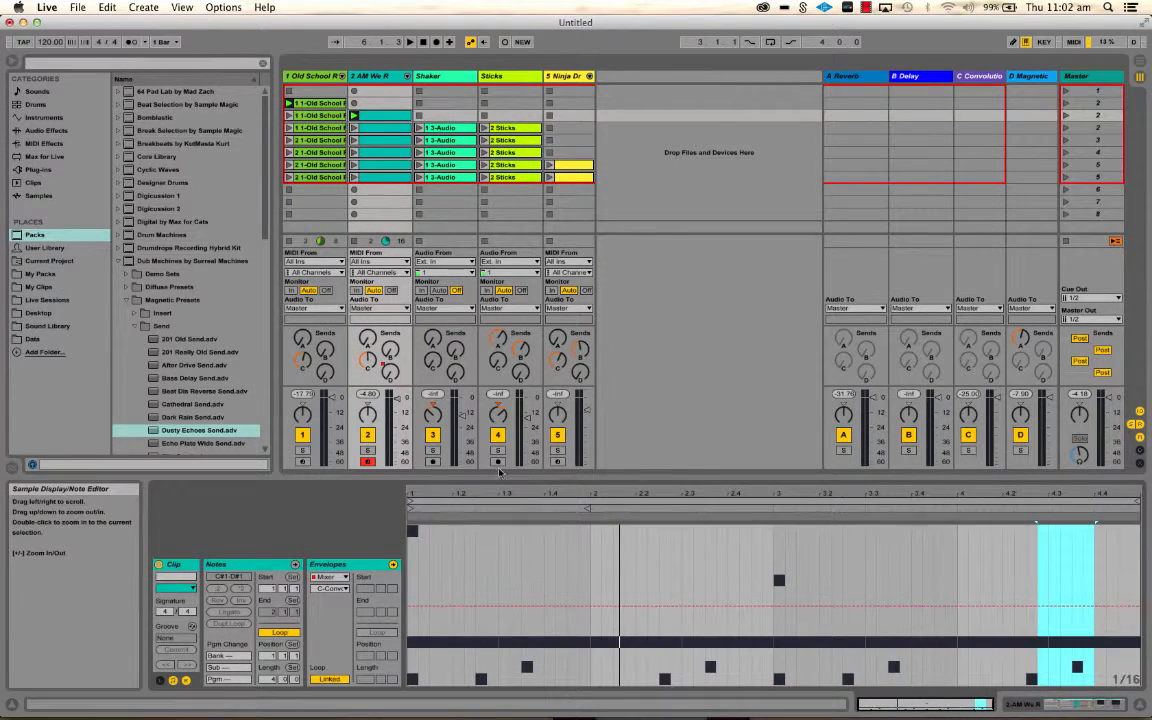
mouse_move(384, 370)
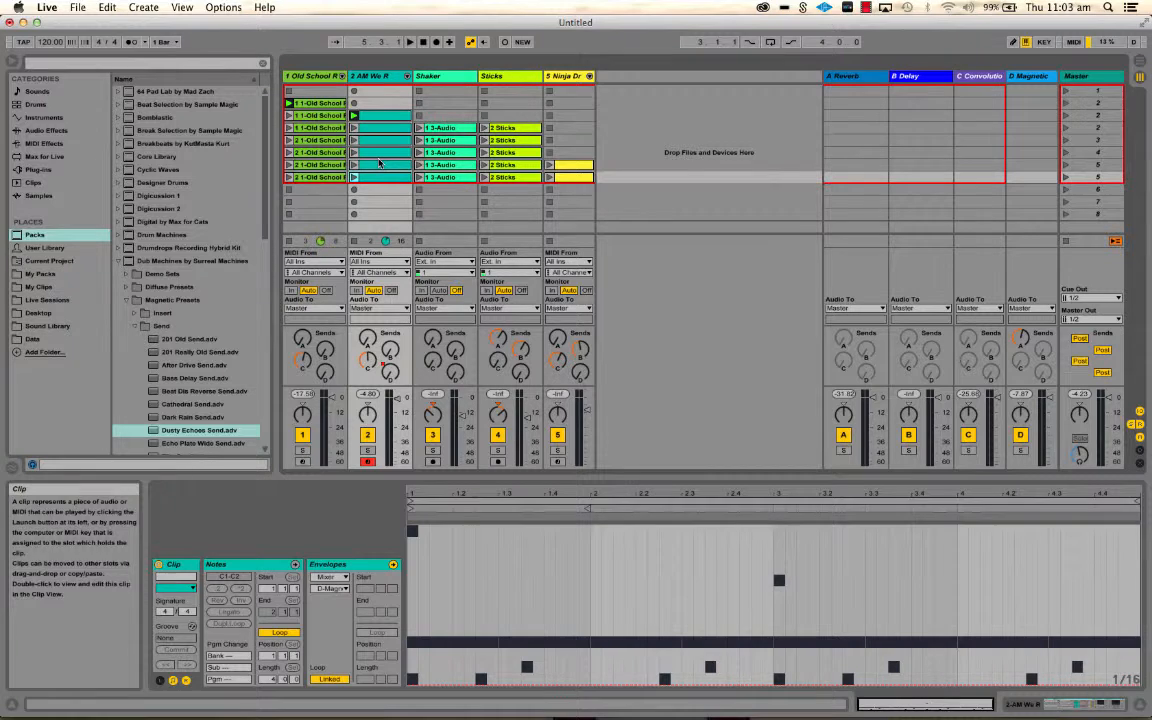
Step: Deselect the clip so Detail View is empty, then switch to Arrangement view
click(352, 164)
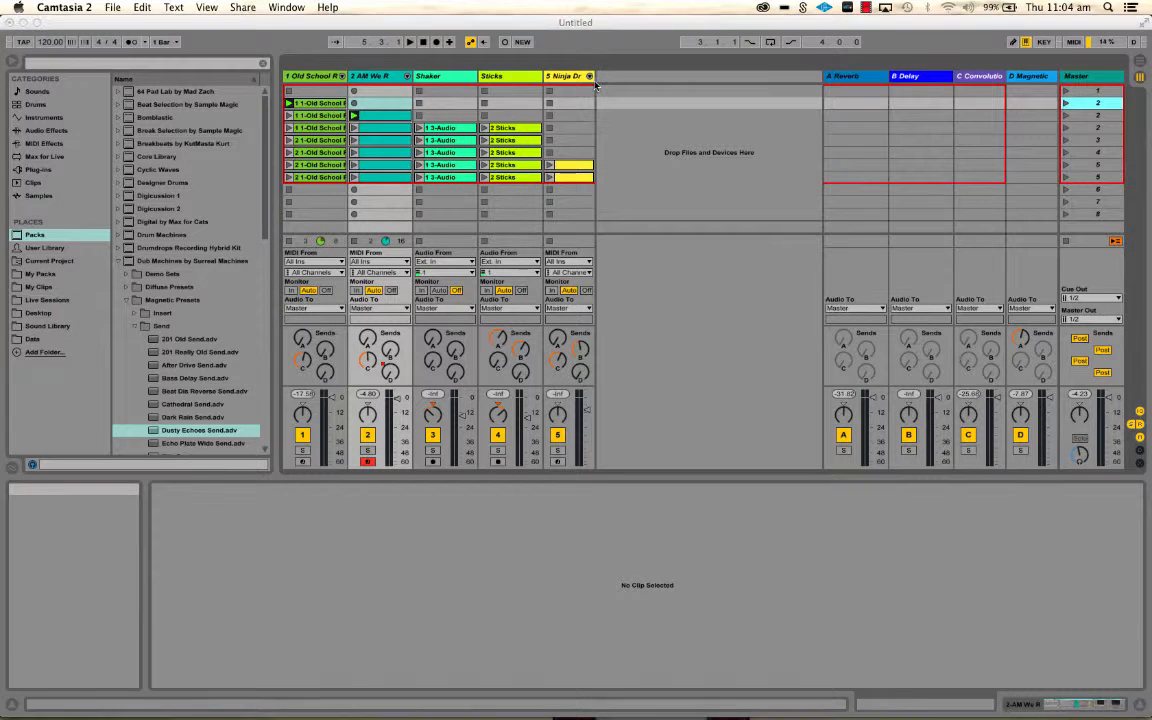
key(tab)
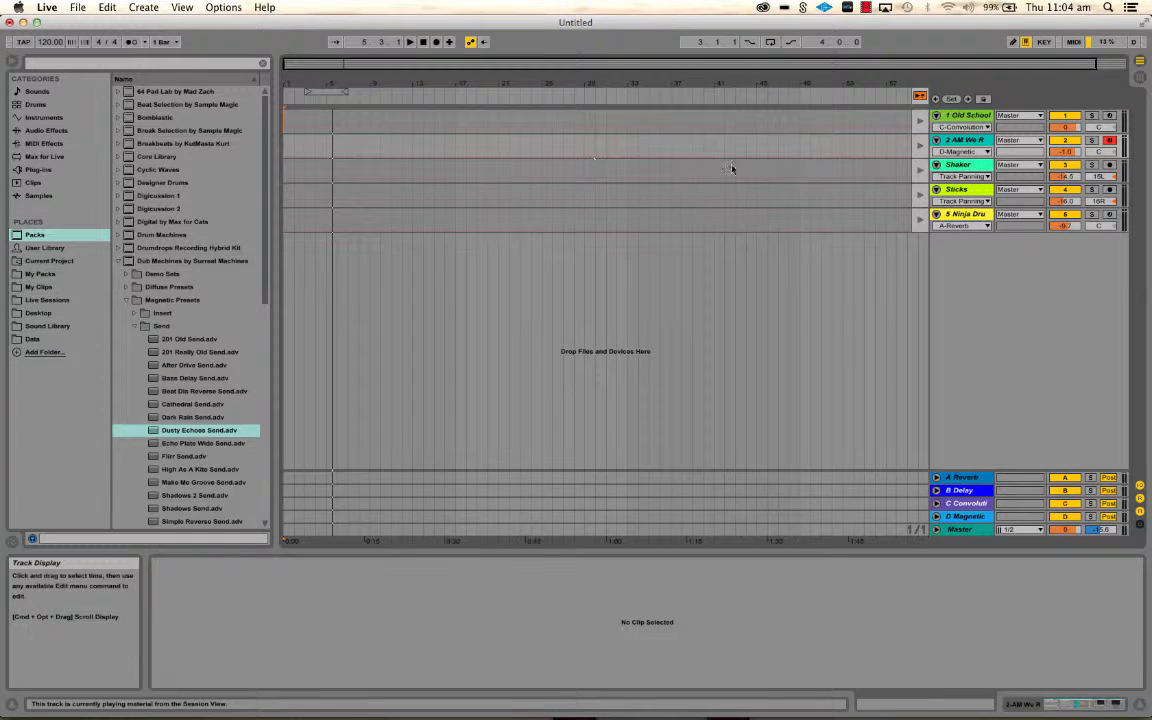
mouse_move(528, 80)
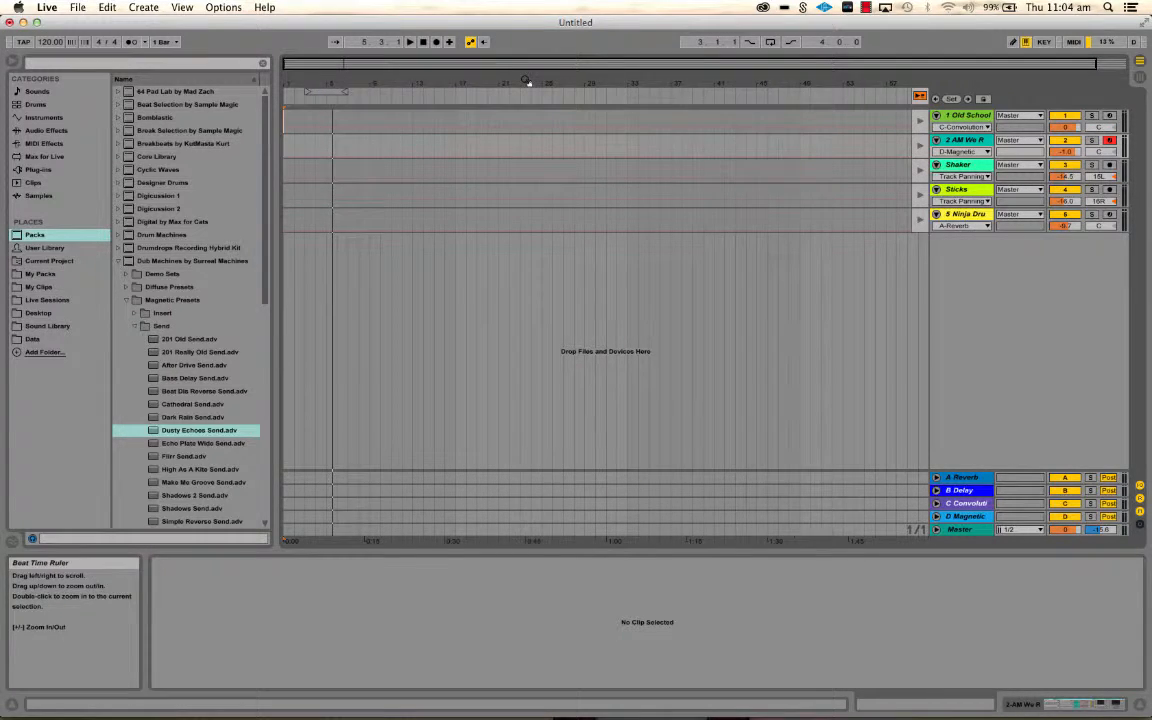
mouse_move(332, 90)
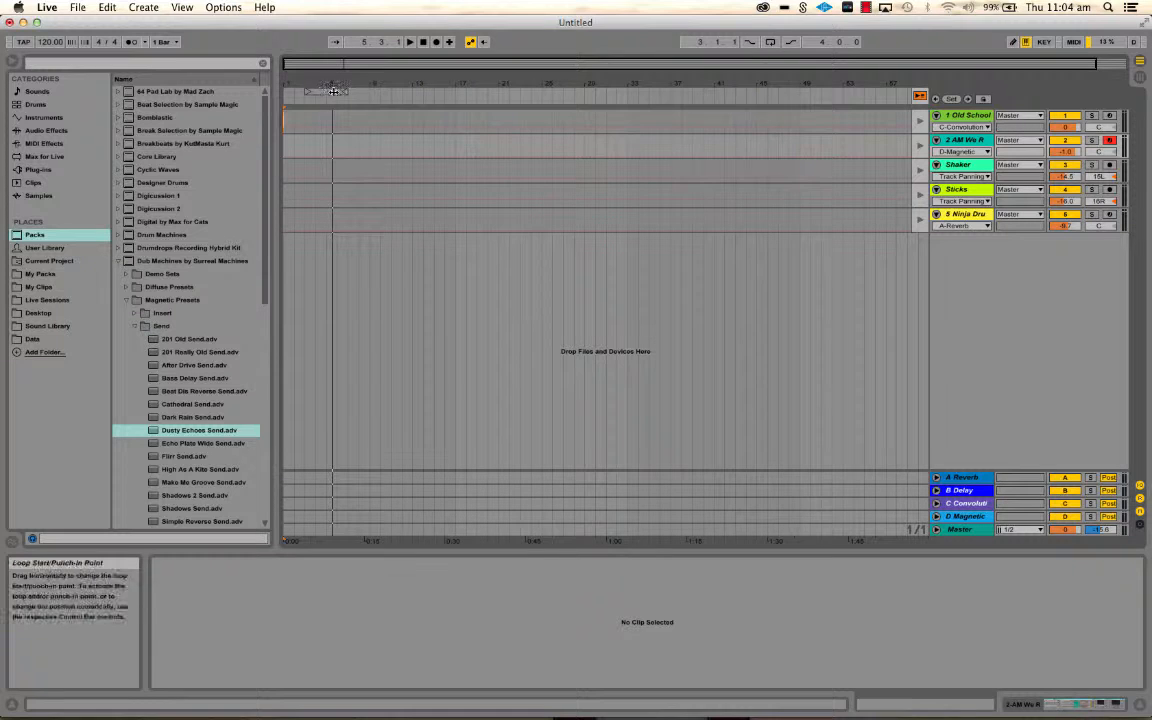
mouse_move(424, 42)
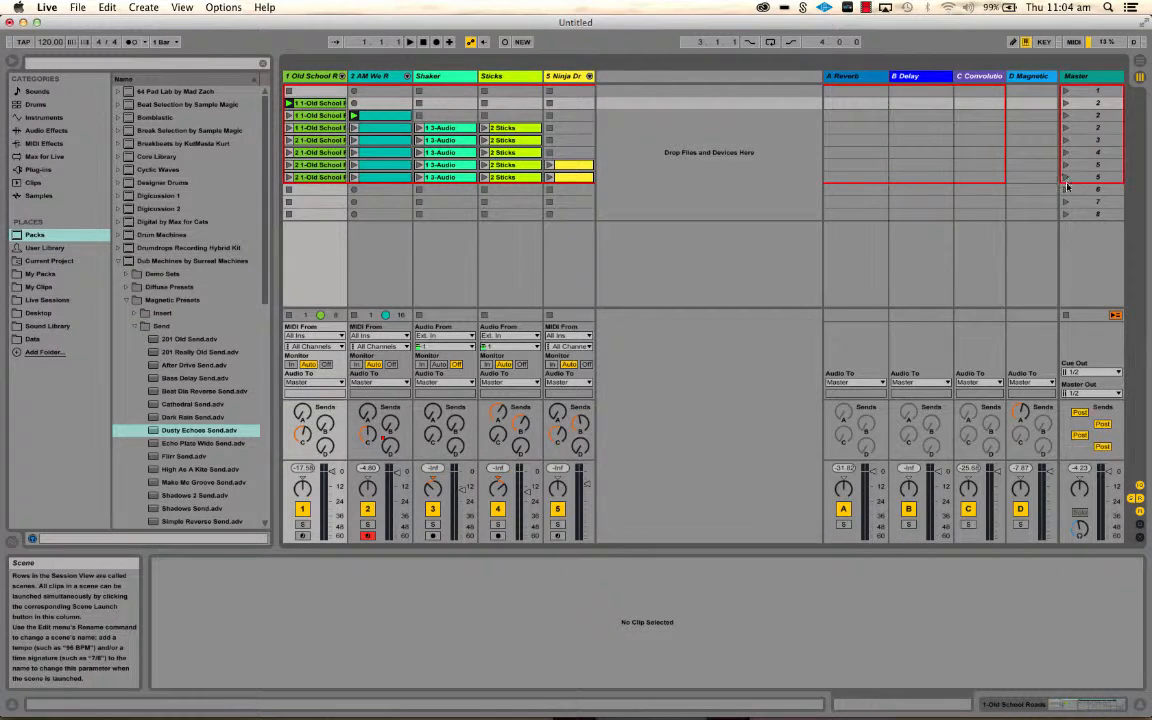
mouse_move(436, 42)
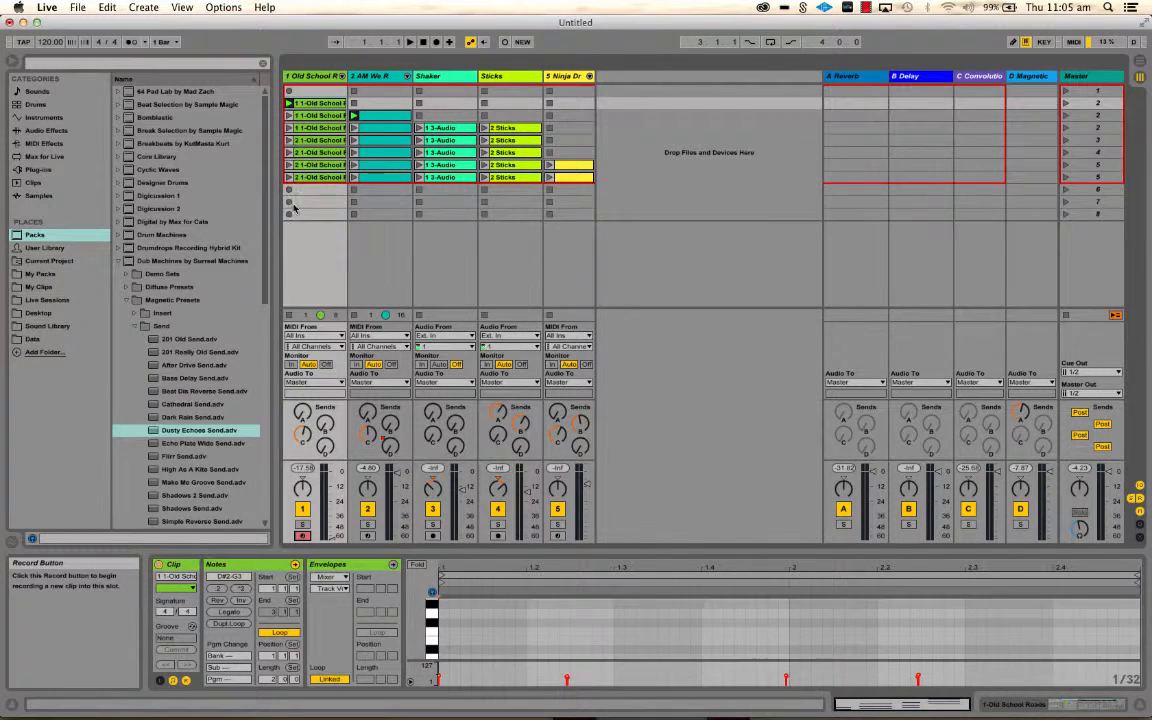
mouse_move(588, 156)
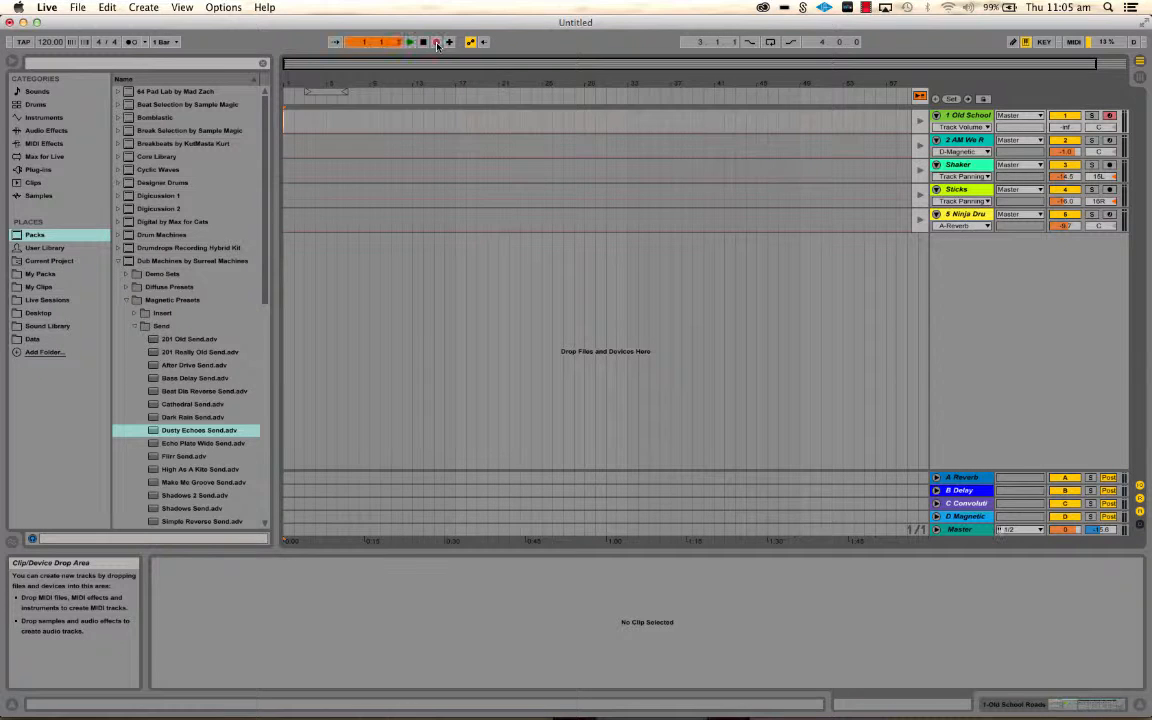
Step: Record a brief take into the Arrangement tracks, then stop the transport
click(410, 40)
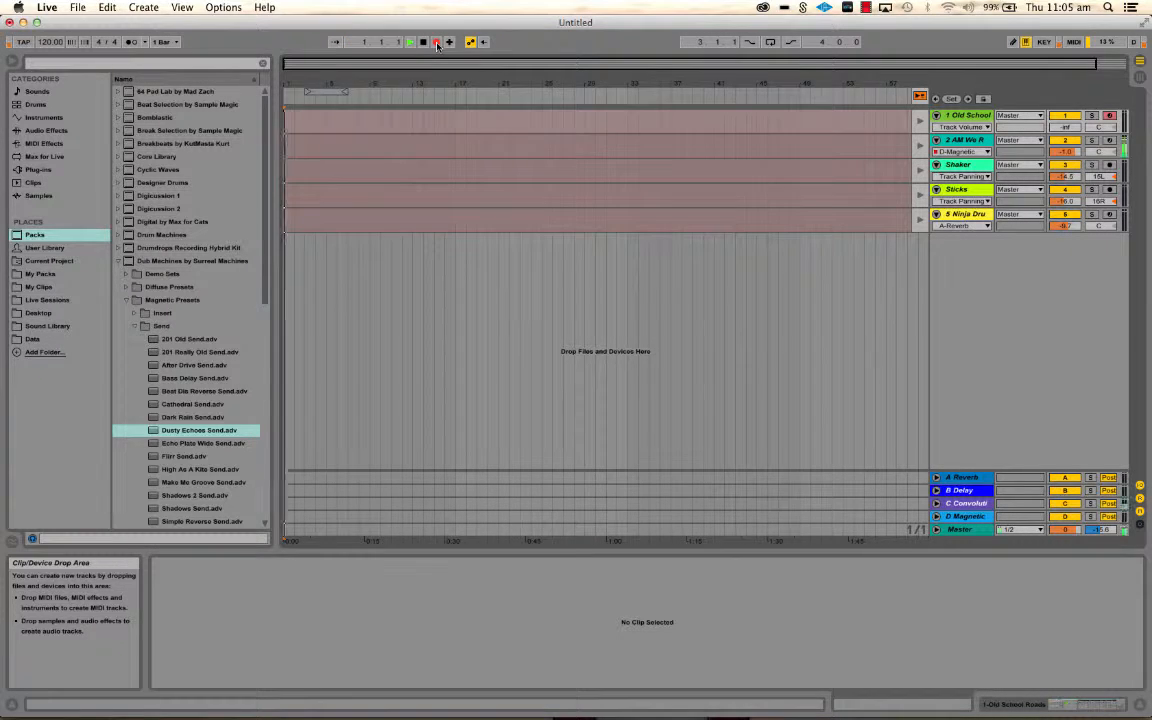
click(410, 42)
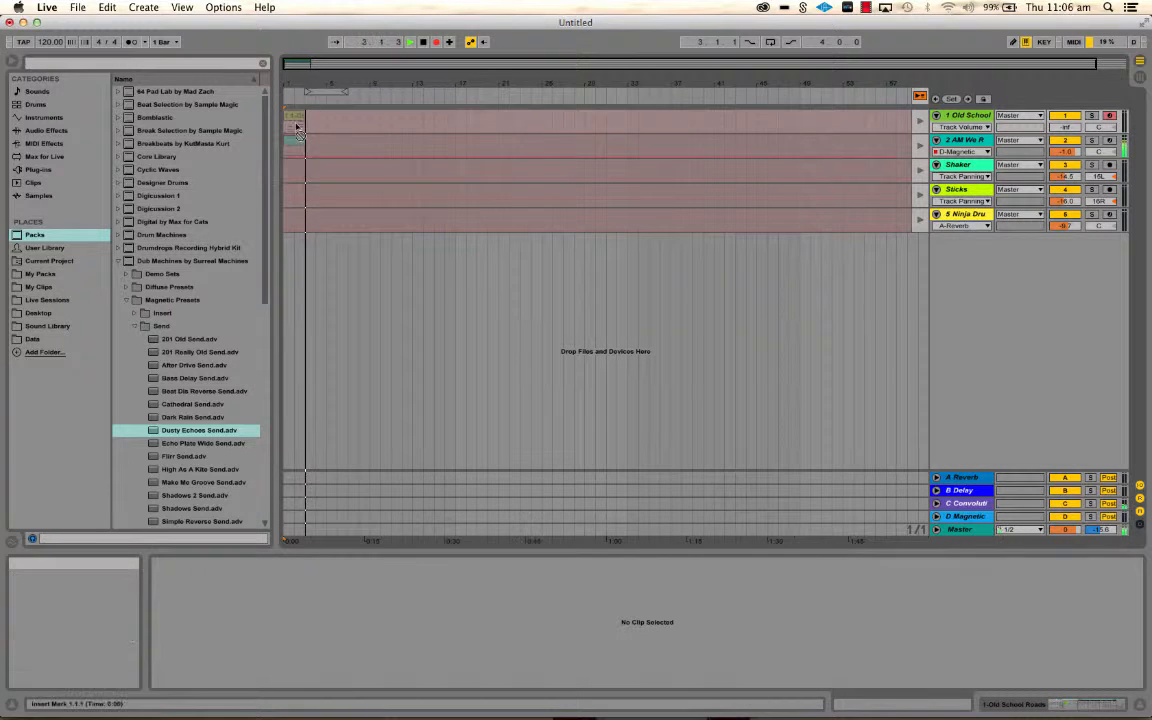
click(296, 118)
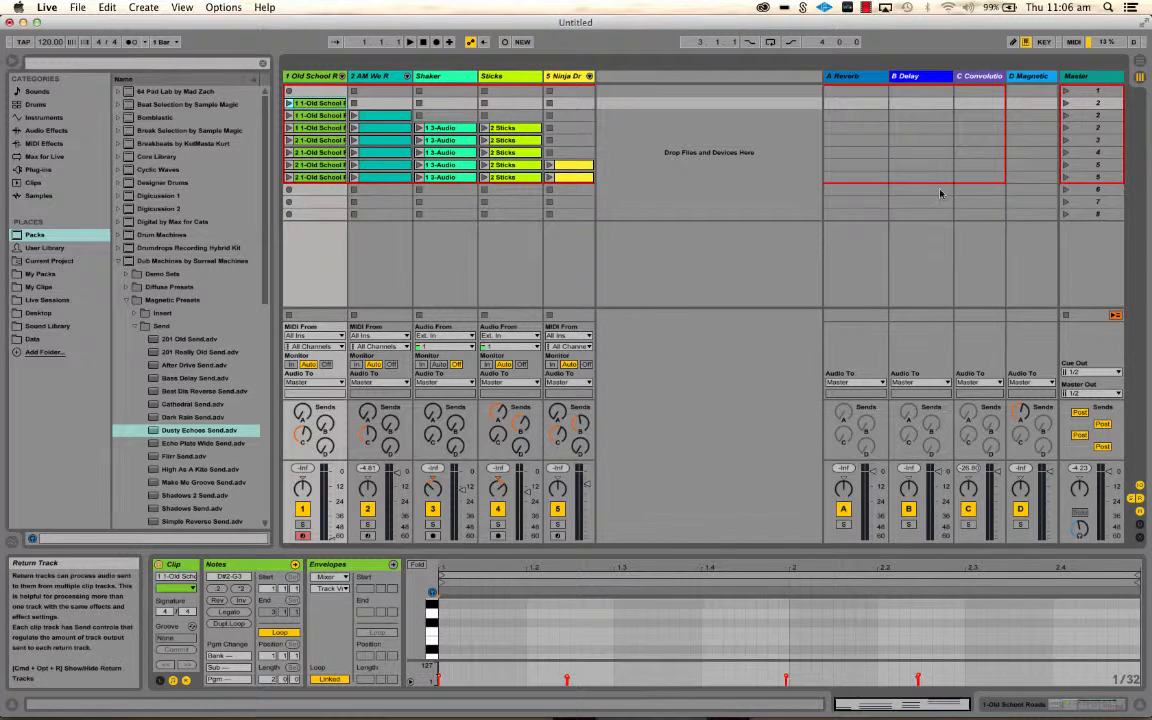
mouse_move(436, 42)
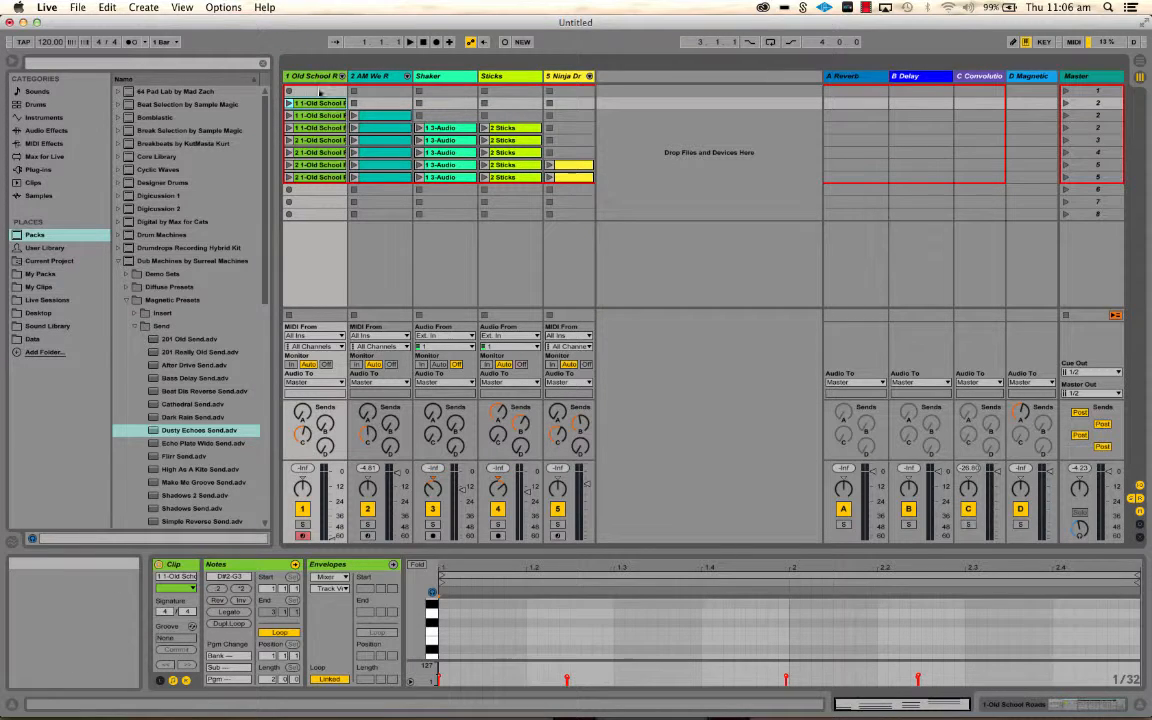
mouse_move(158, 42)
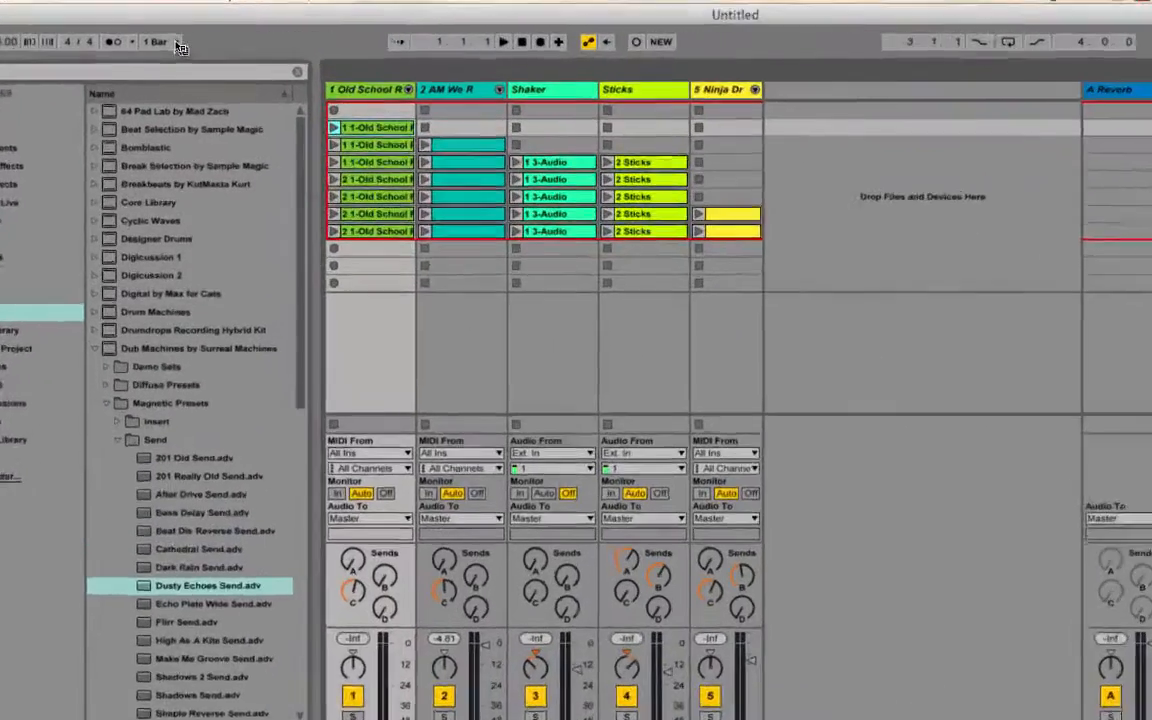
Step: Set global launch Quantization to None and trigger a clip to play immediately
click(156, 42)
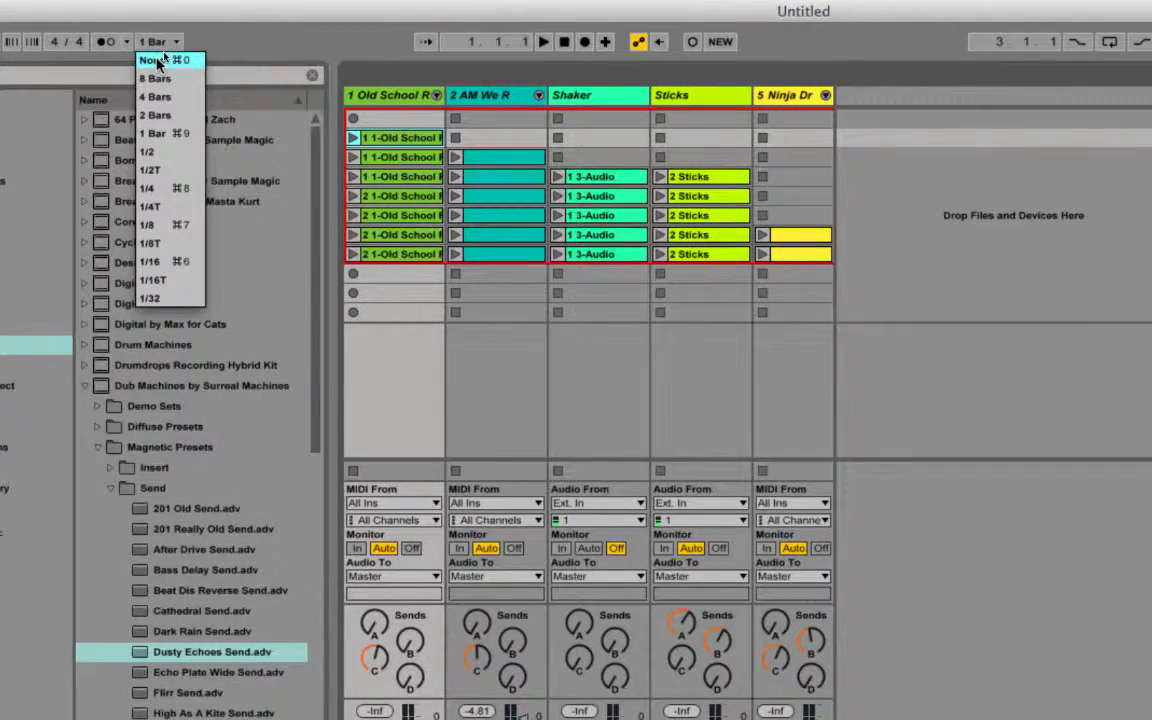
click(150, 60)
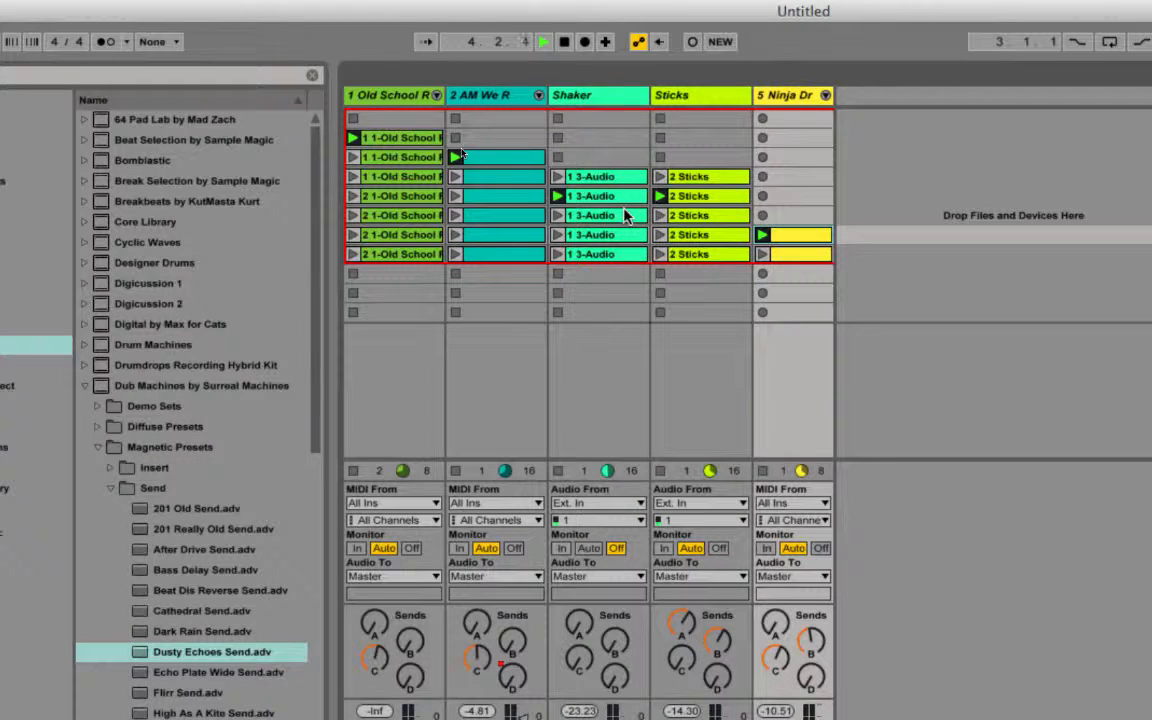
click(564, 40)
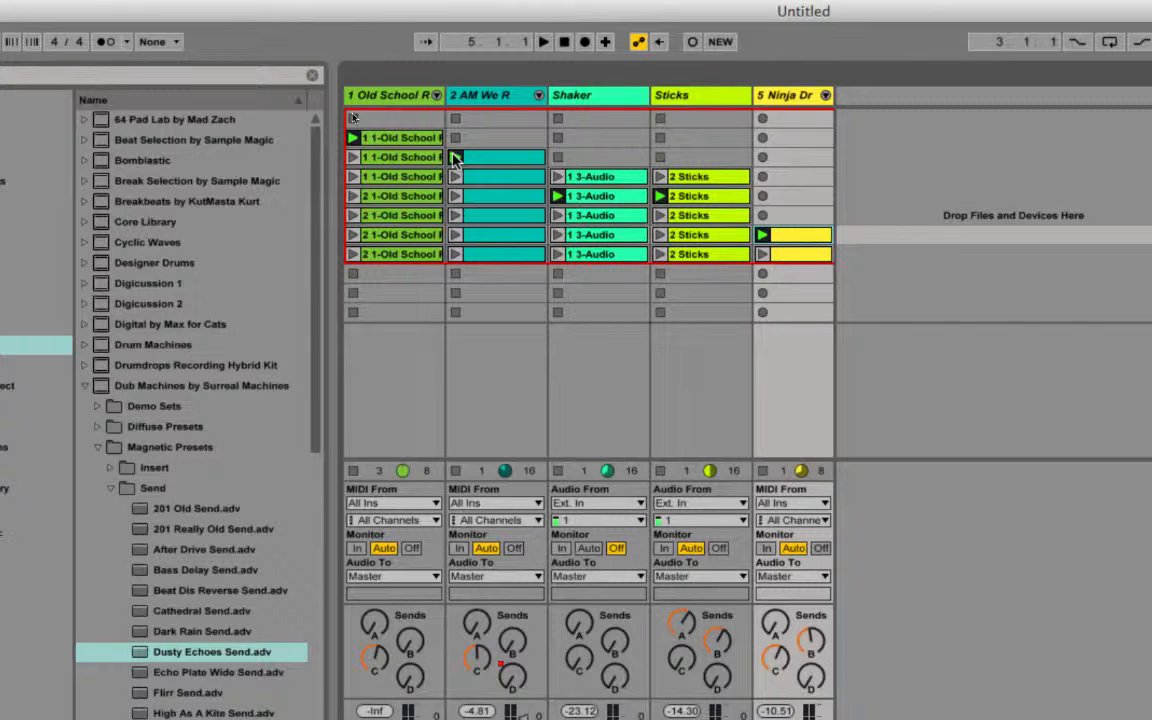
mouse_move(884, 308)
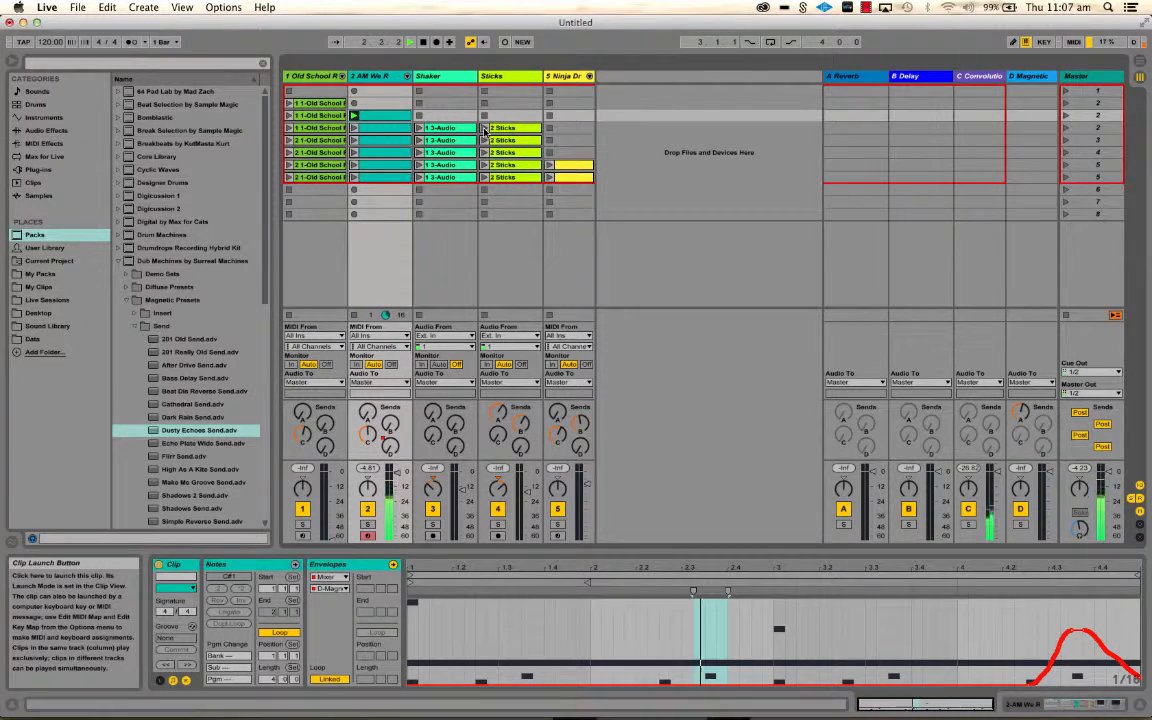
Step: Show the Sticks clip's waveform, then the track 5 drum clip's MIDI notes
click(512, 128)
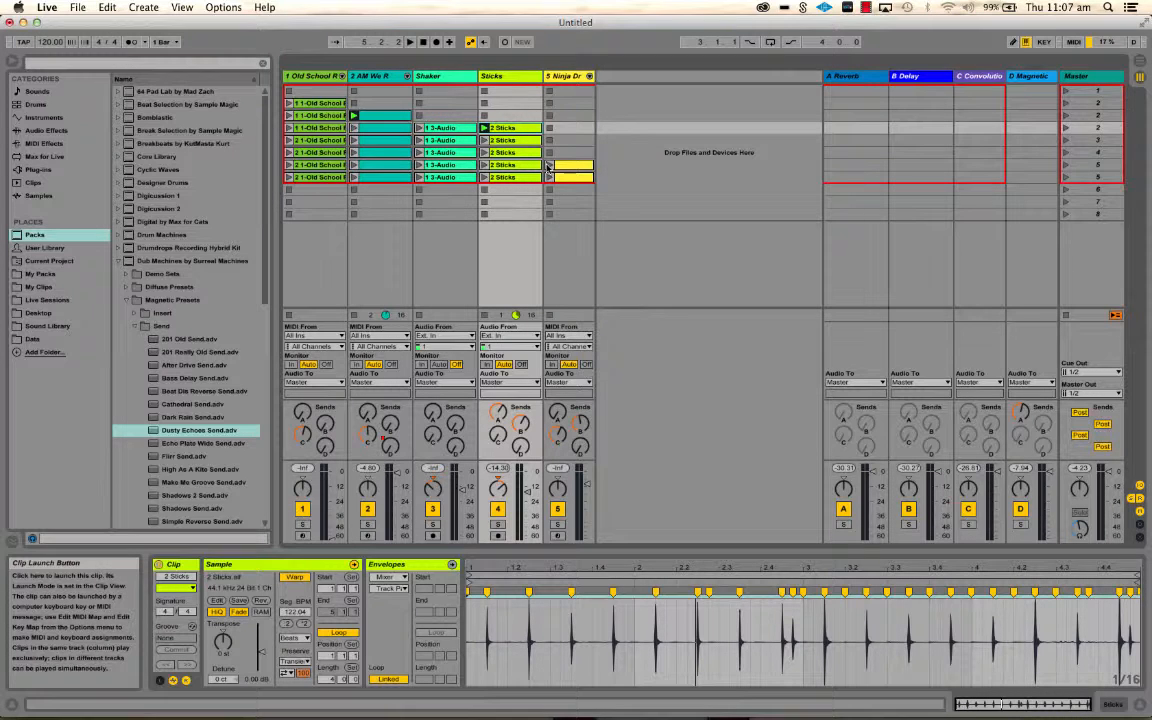
click(410, 40)
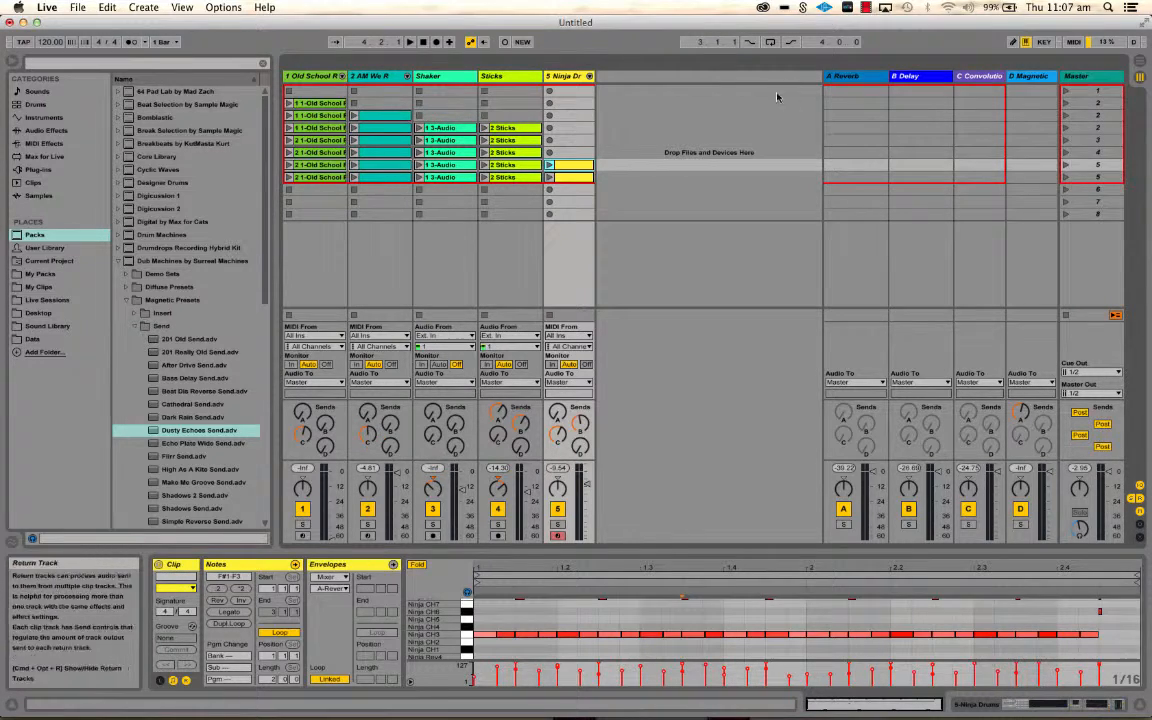
mouse_move(436, 42)
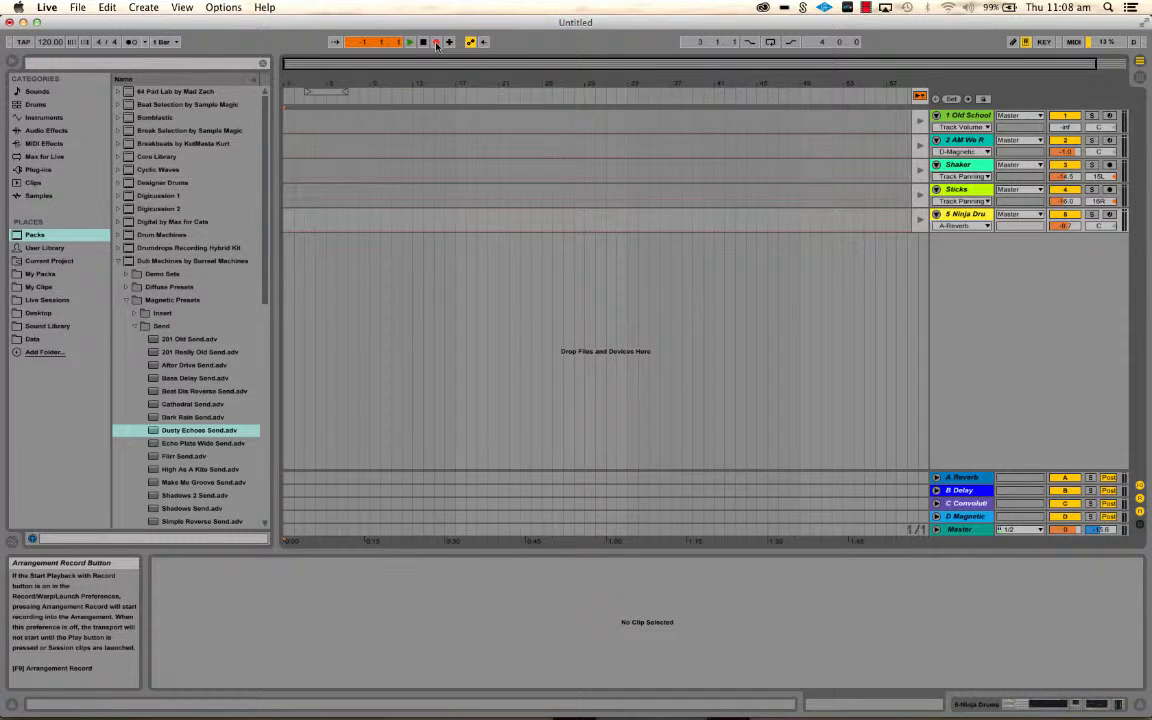
Step: Enable Arrangement Record and launch the first scene so its clips record onto each track
click(424, 42)
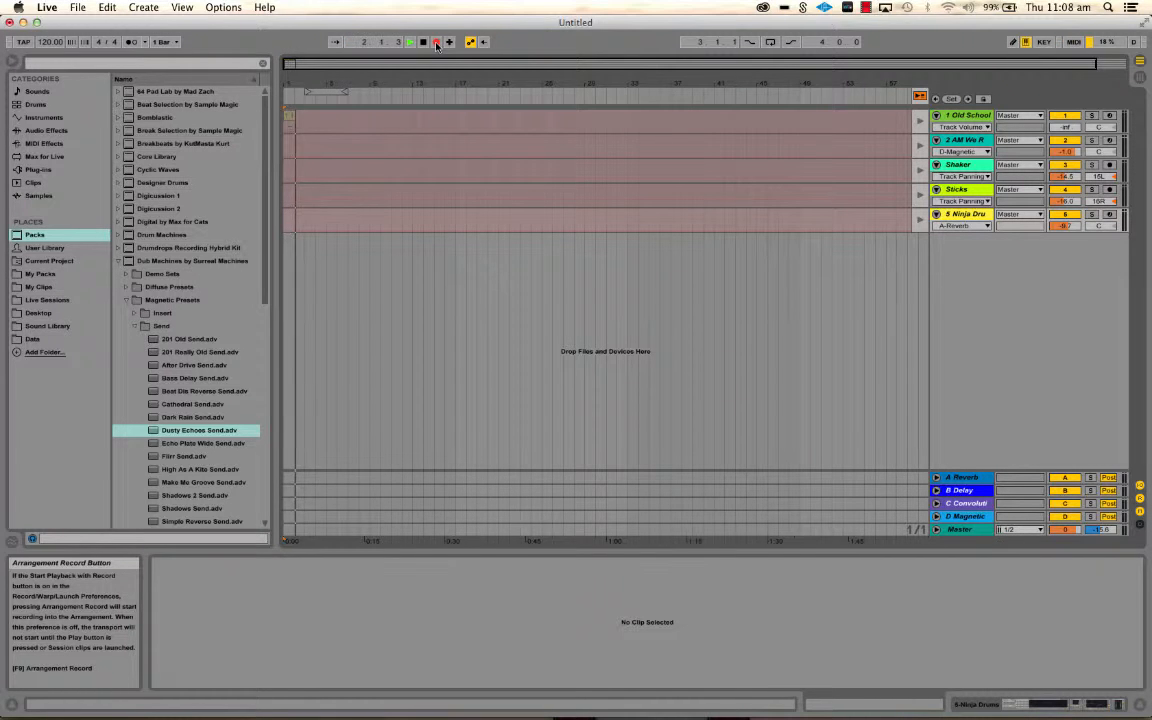
click(436, 40)
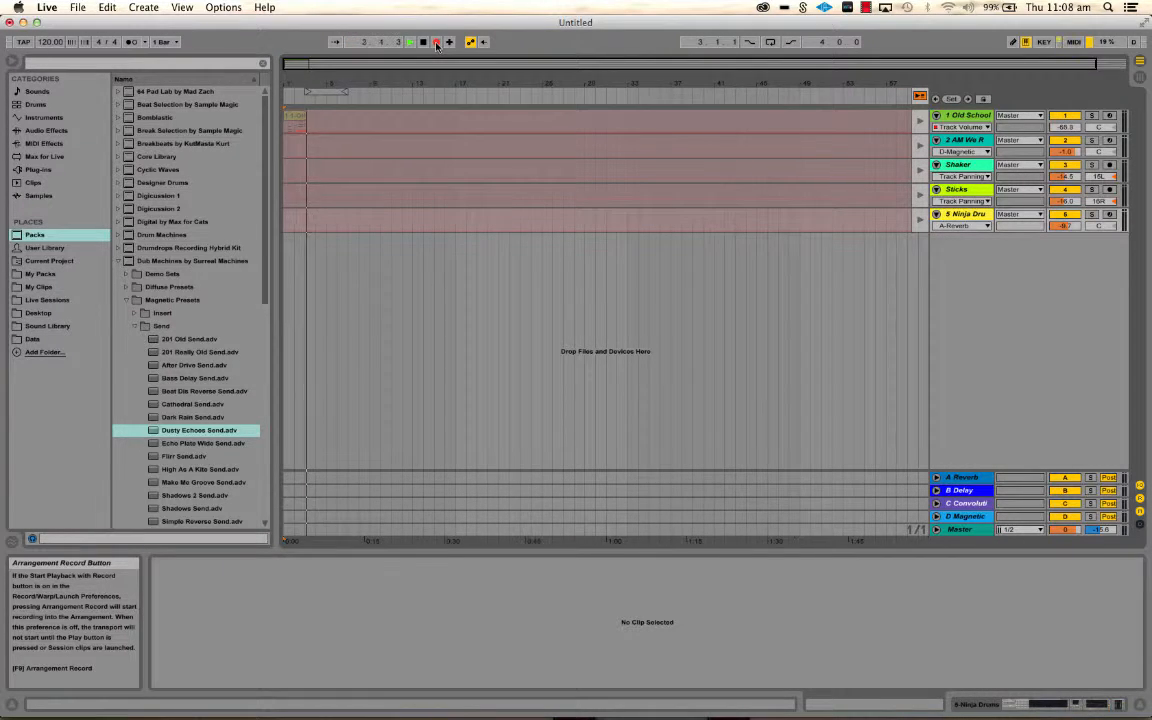
click(408, 40)
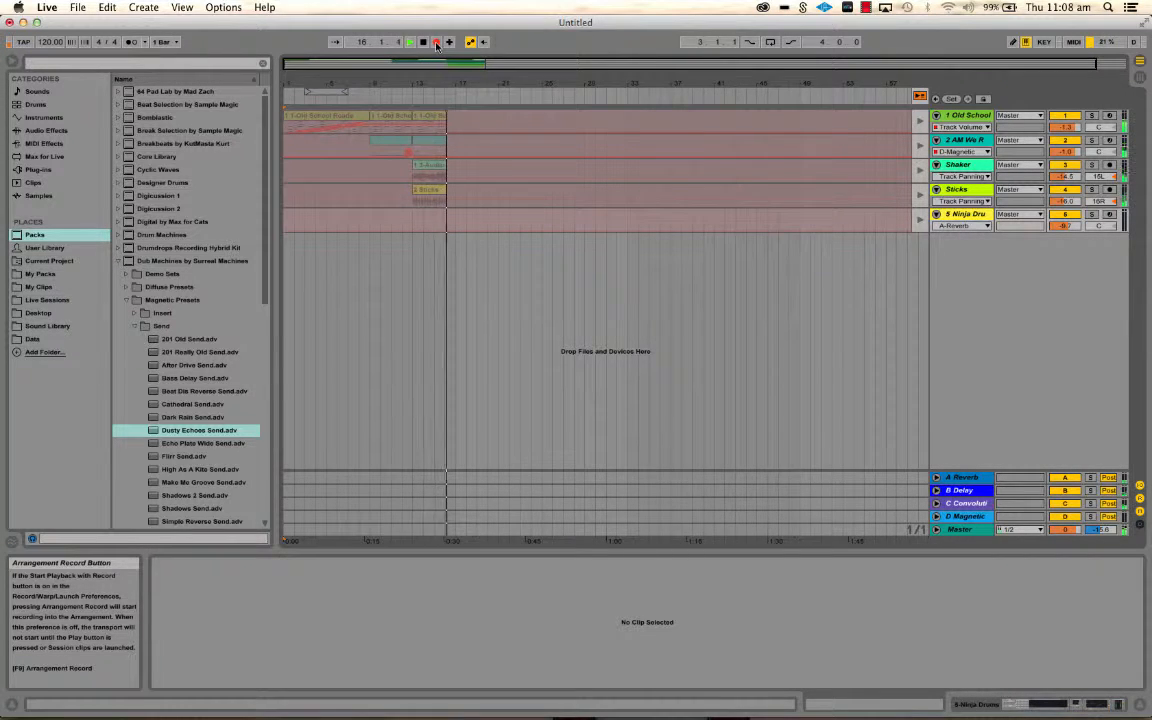
Step: Launch the next Session scene while Arrangement Record keeps capturing the clips
click(436, 42)
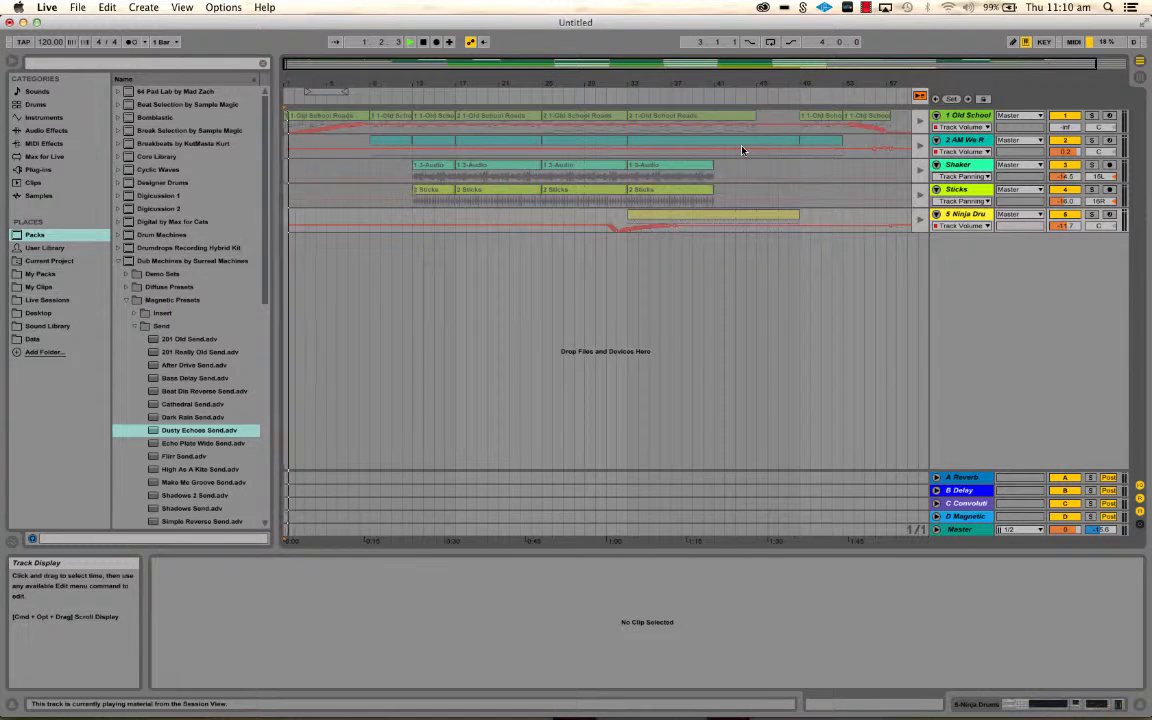
key(tab)
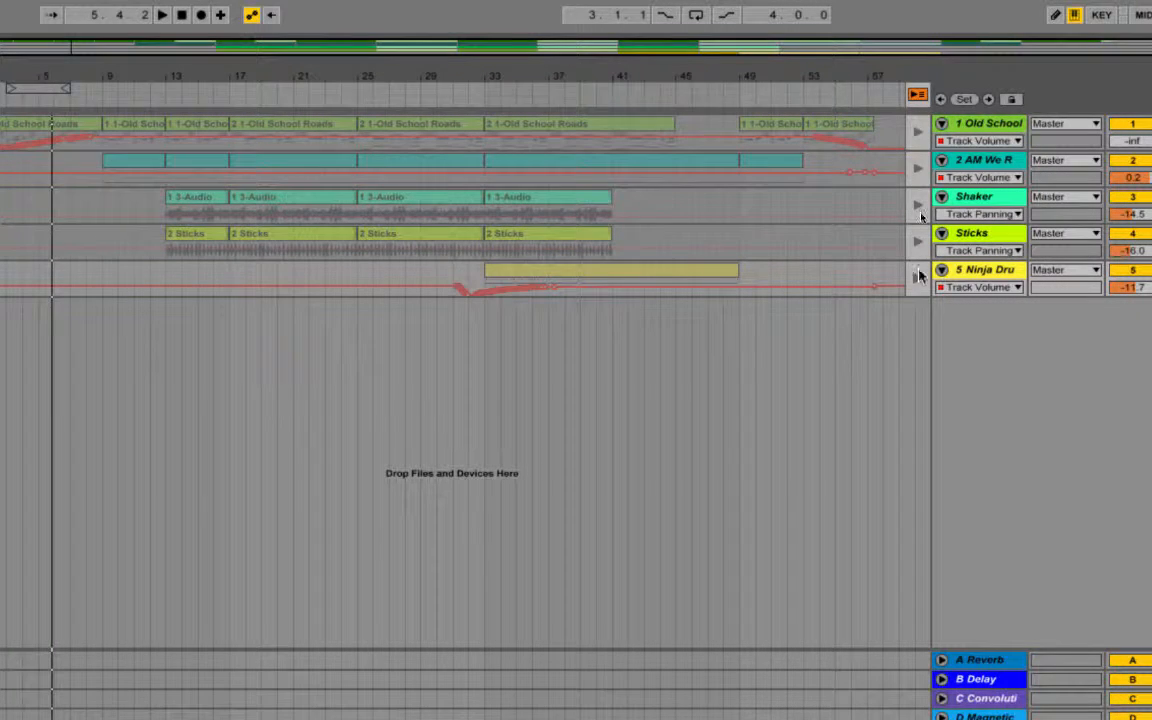
mouse_move(608, 296)
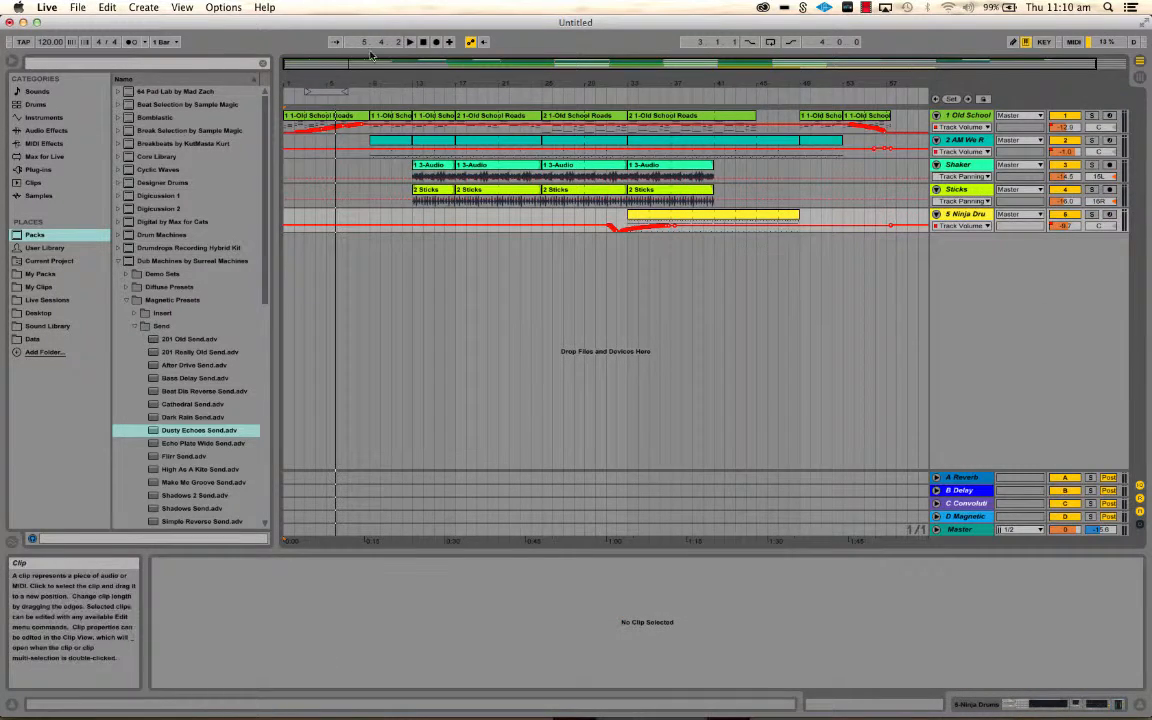
Step: Stop playback and return the song position to the start
click(422, 40)
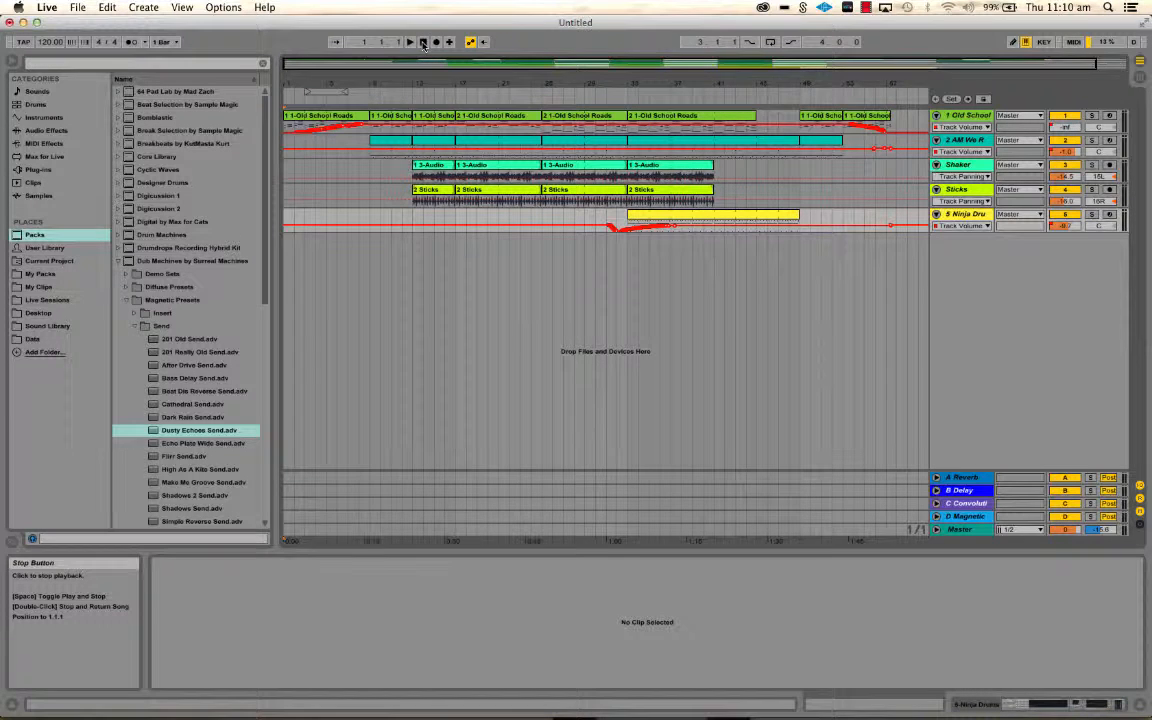
click(408, 40)
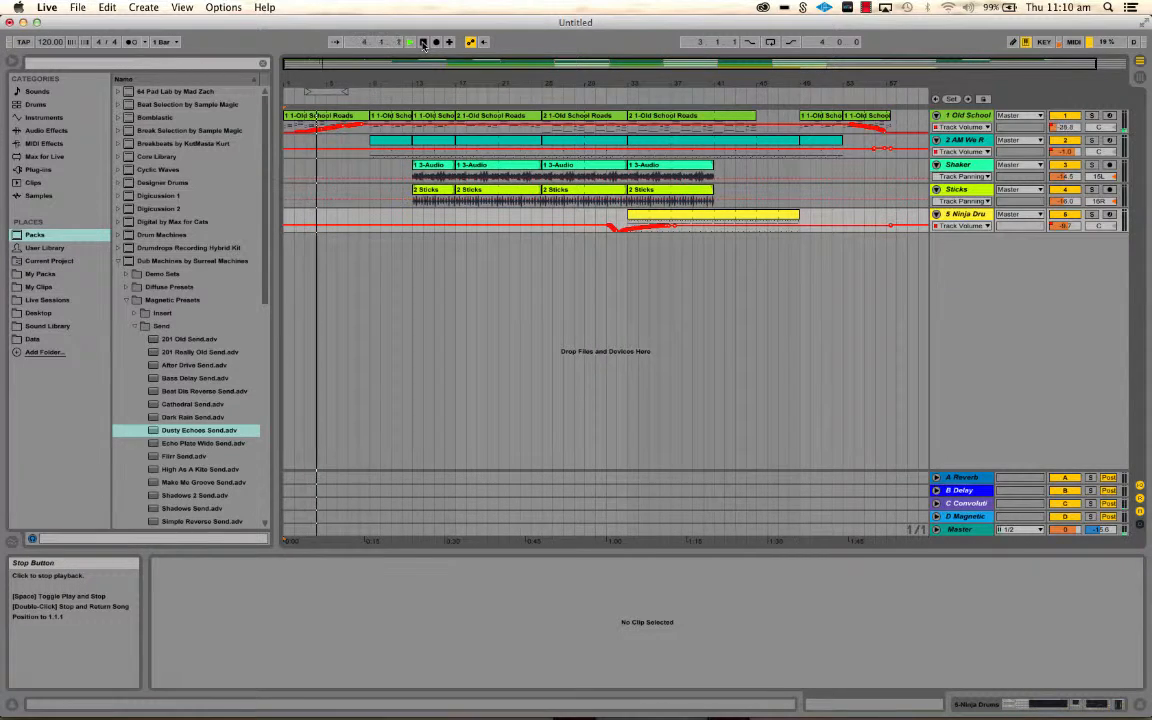
click(408, 40)
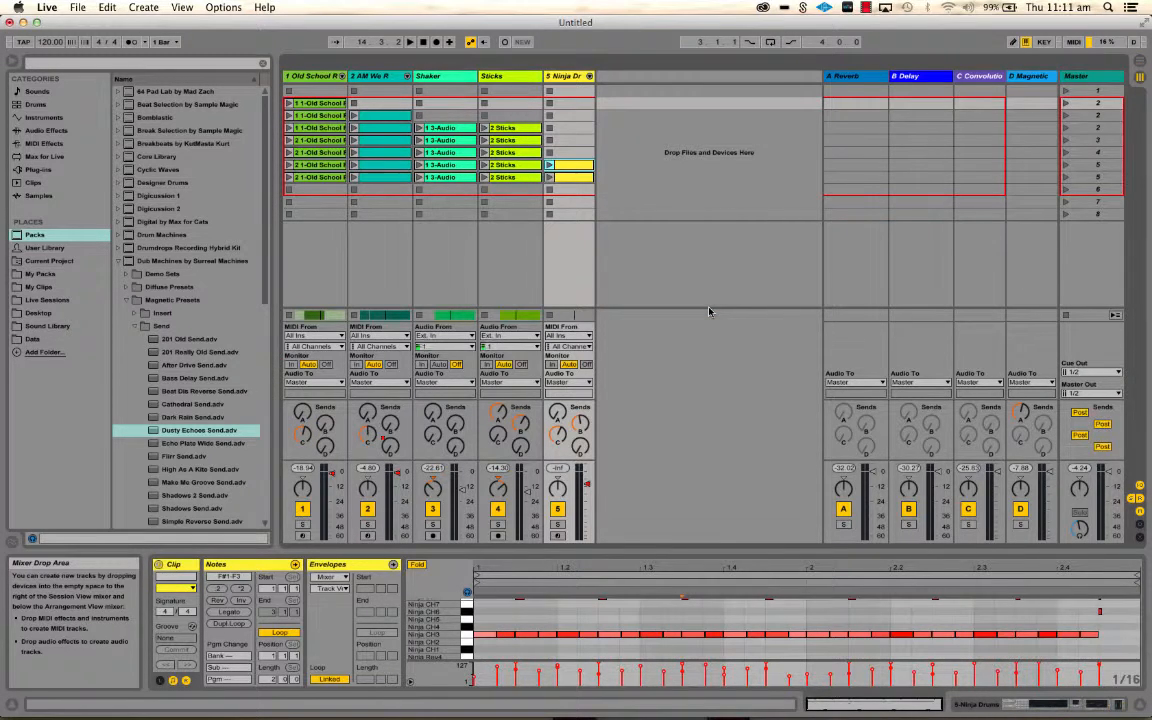
Step: Add a volume spike to the second track's automation, toggling between Session and Arrangement
key(tab)
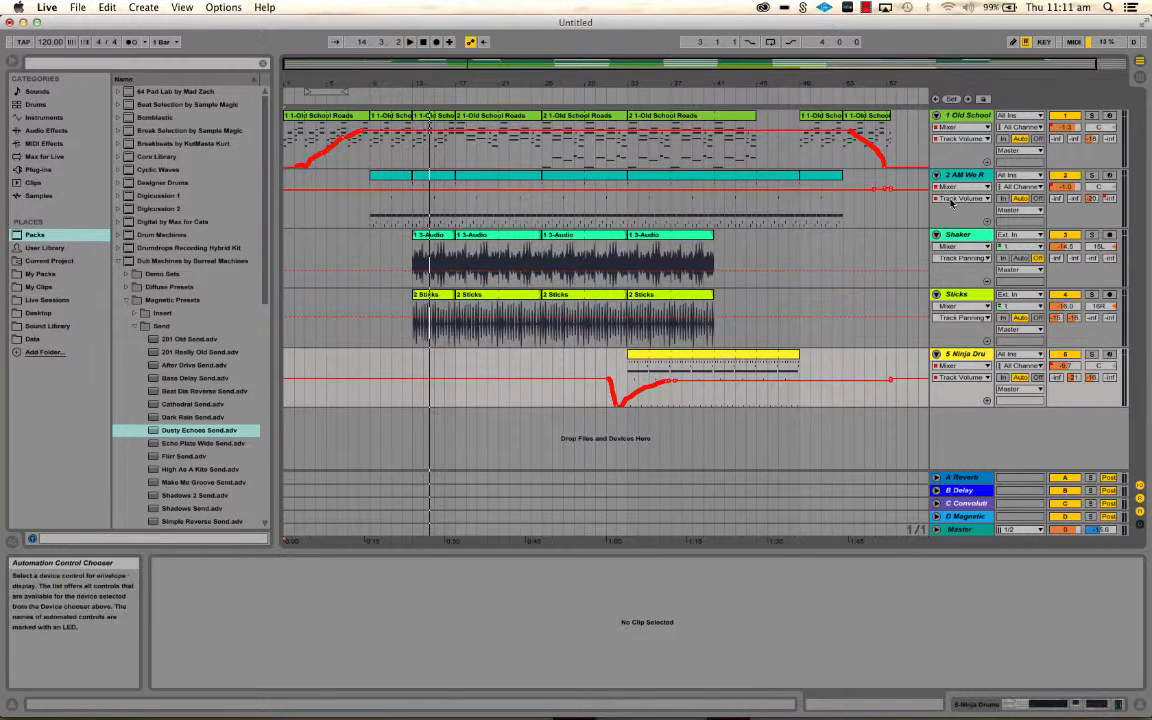
click(964, 198)
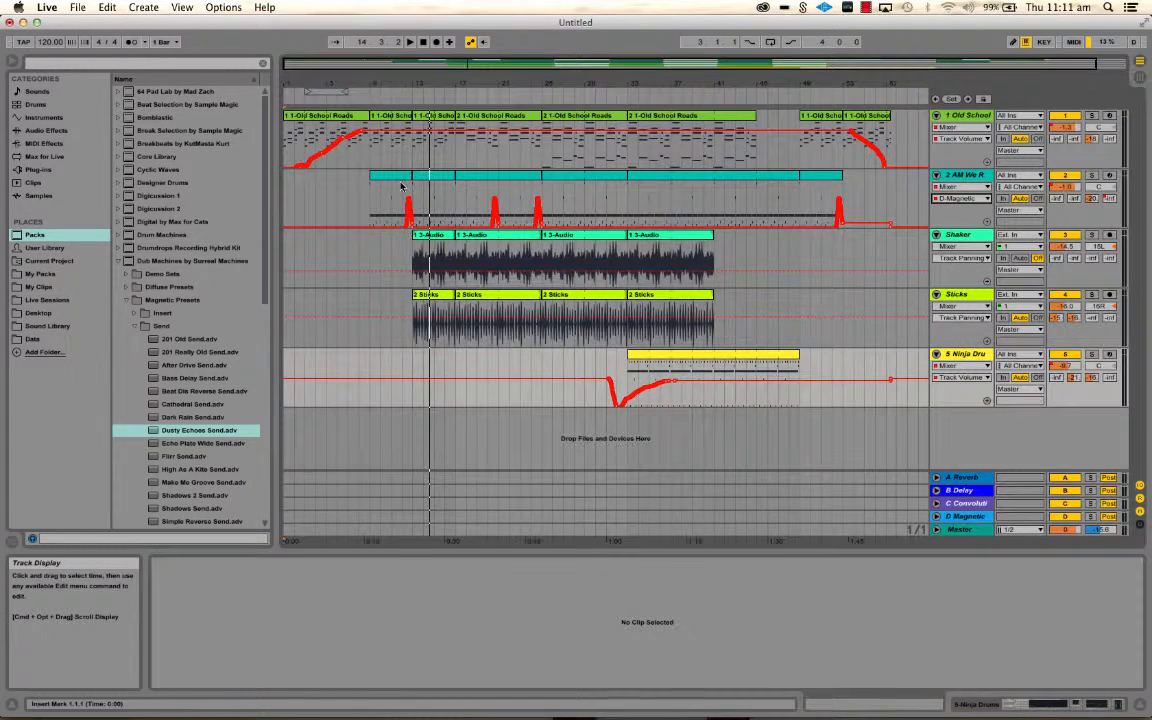
key(tab)
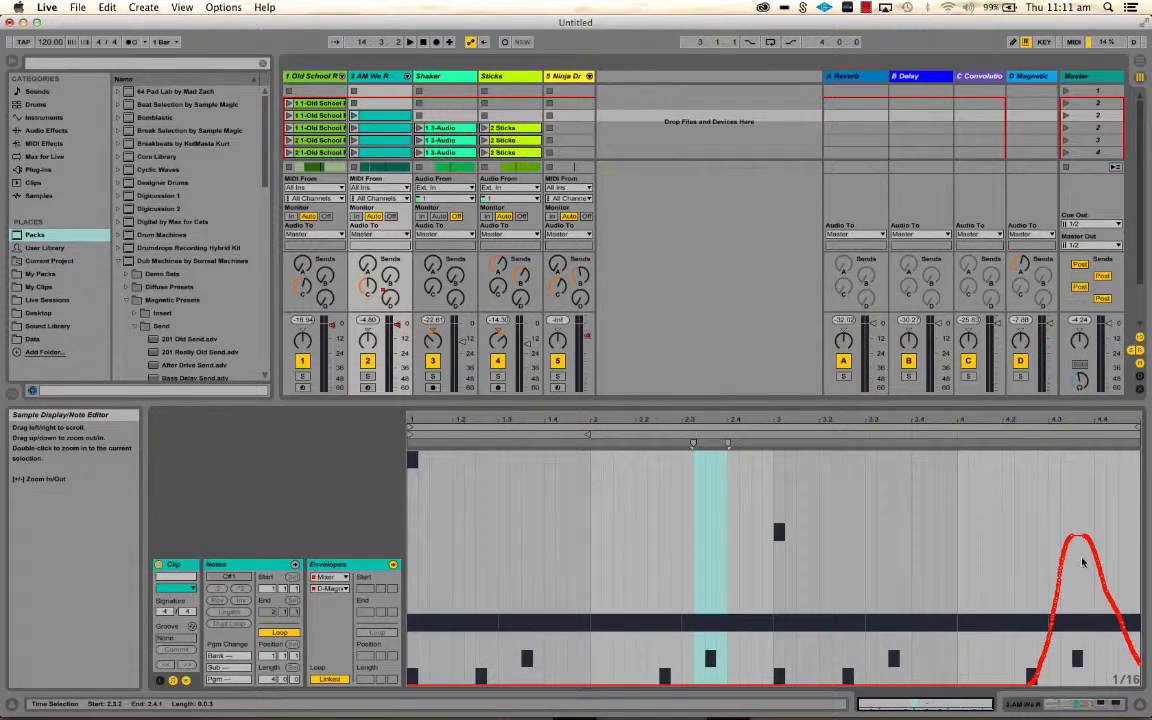
key(Tab)
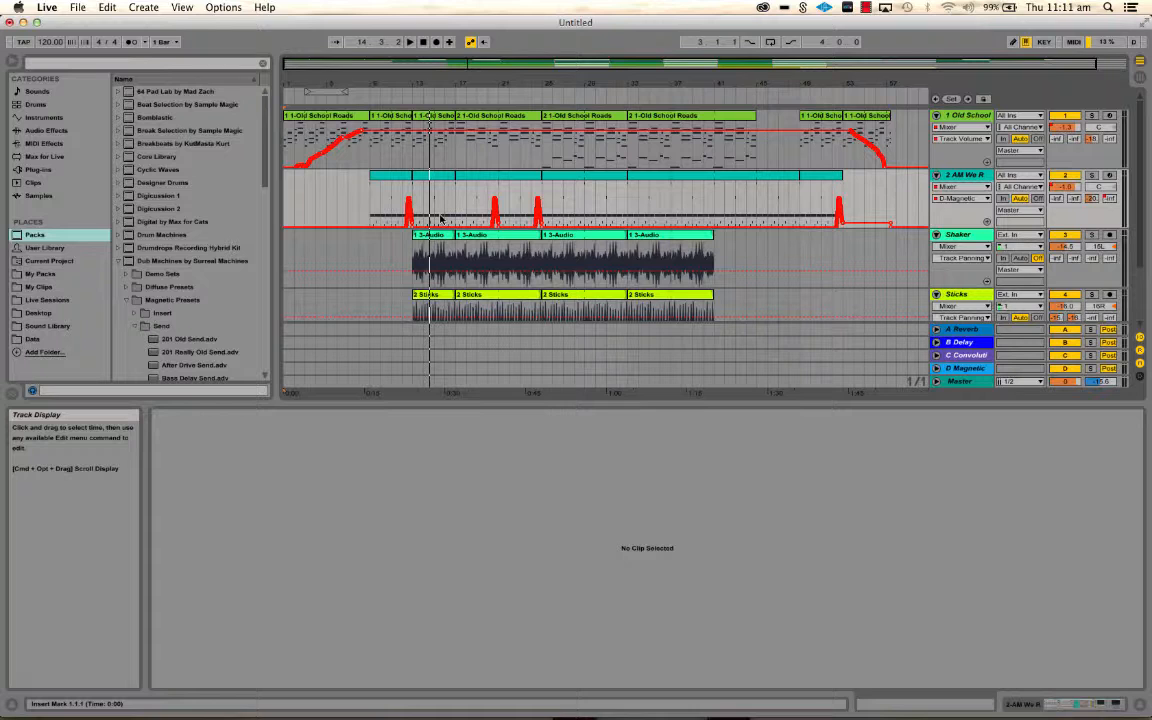
mouse_move(616, 200)
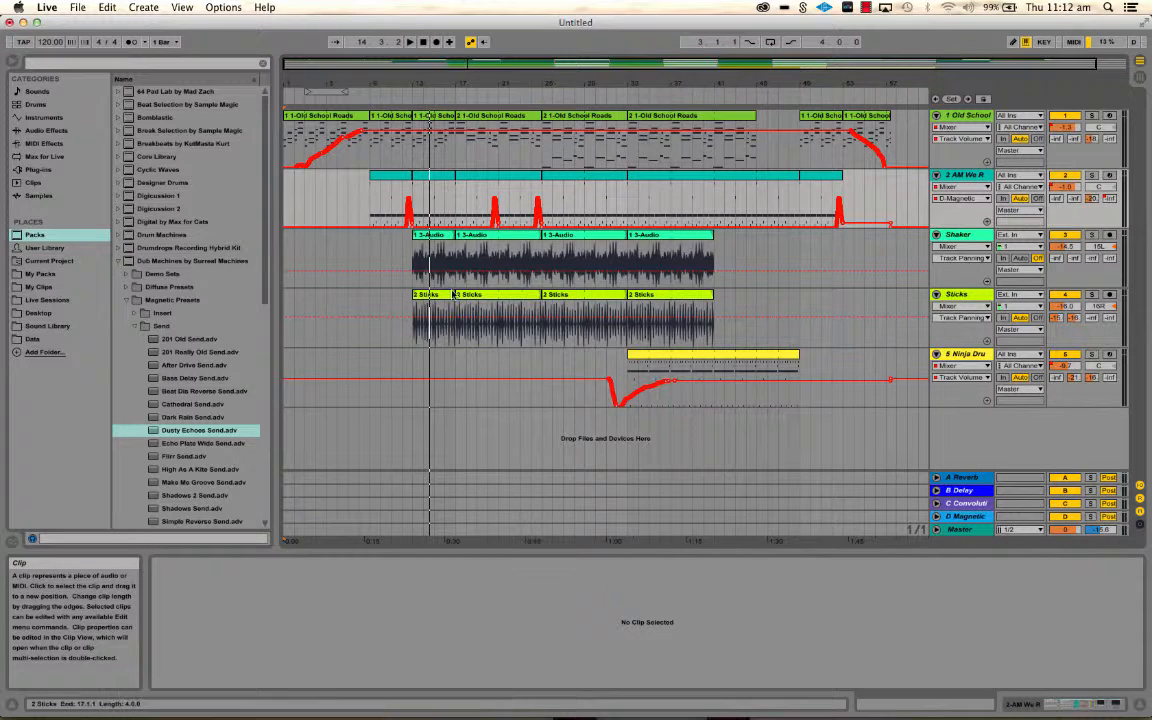
Step: Open the first Sticks clip's details and add a breakpoint to its volume envelope
double_click(430, 316)
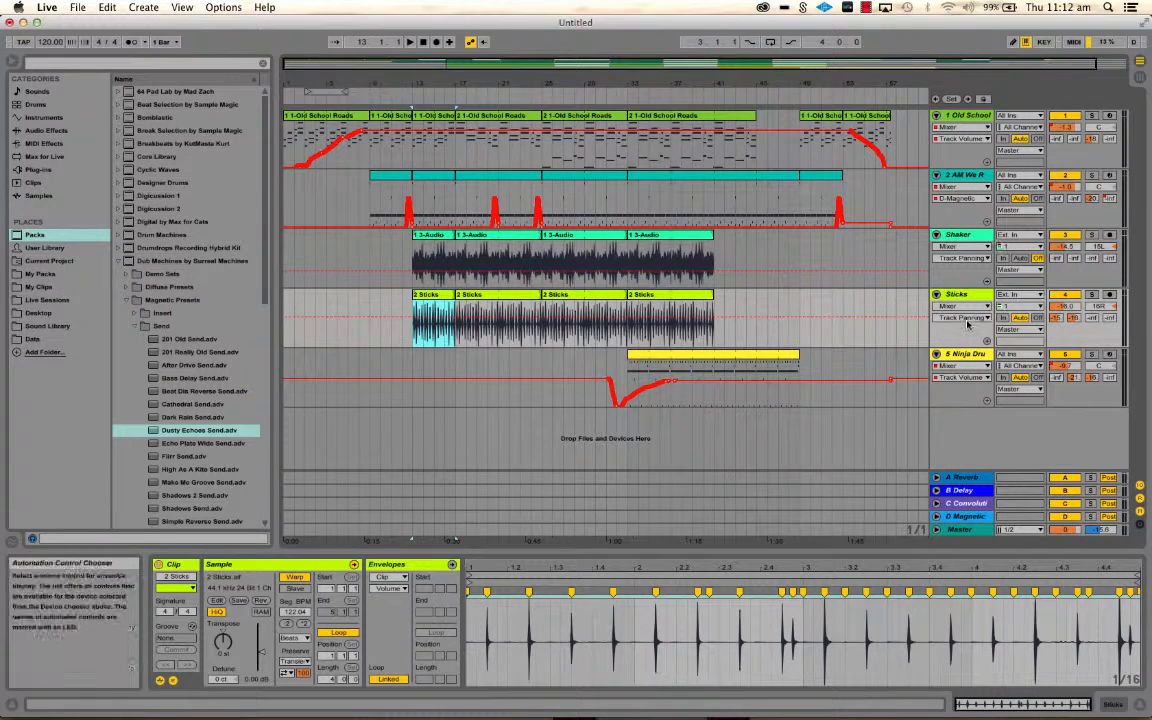
click(984, 318)
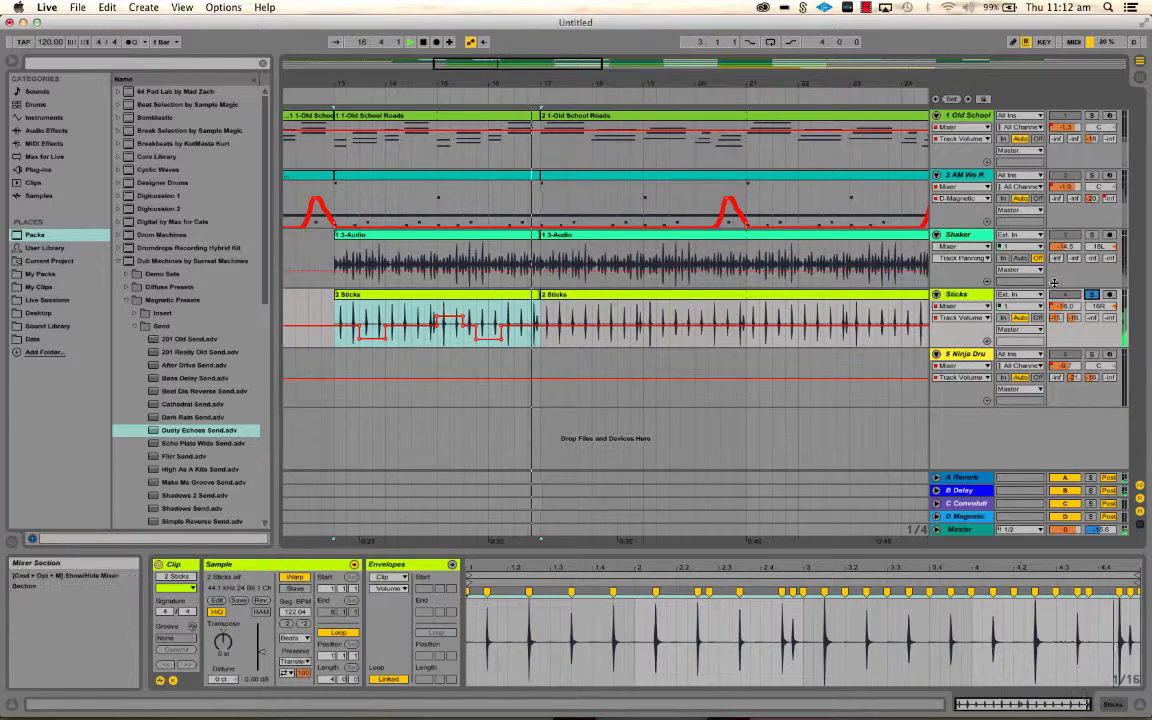
Step: Place a Sticks clip in an empty slot and display its Track Volume clip envelope
click(430, 320)
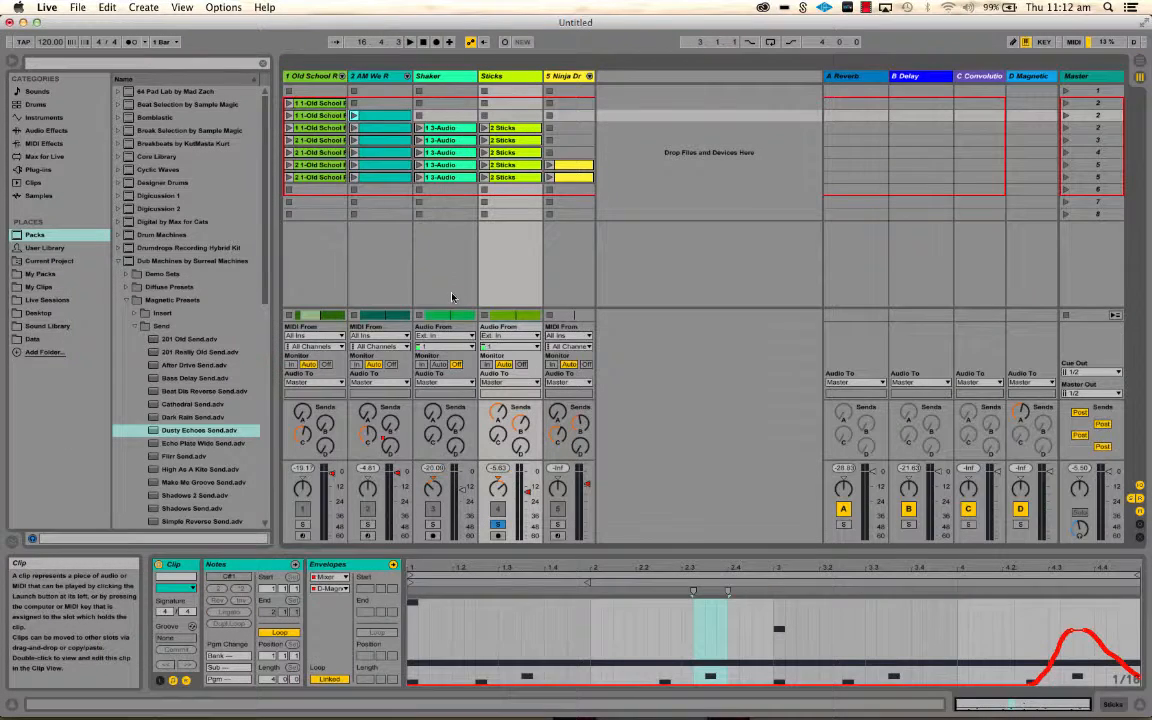
click(510, 202)
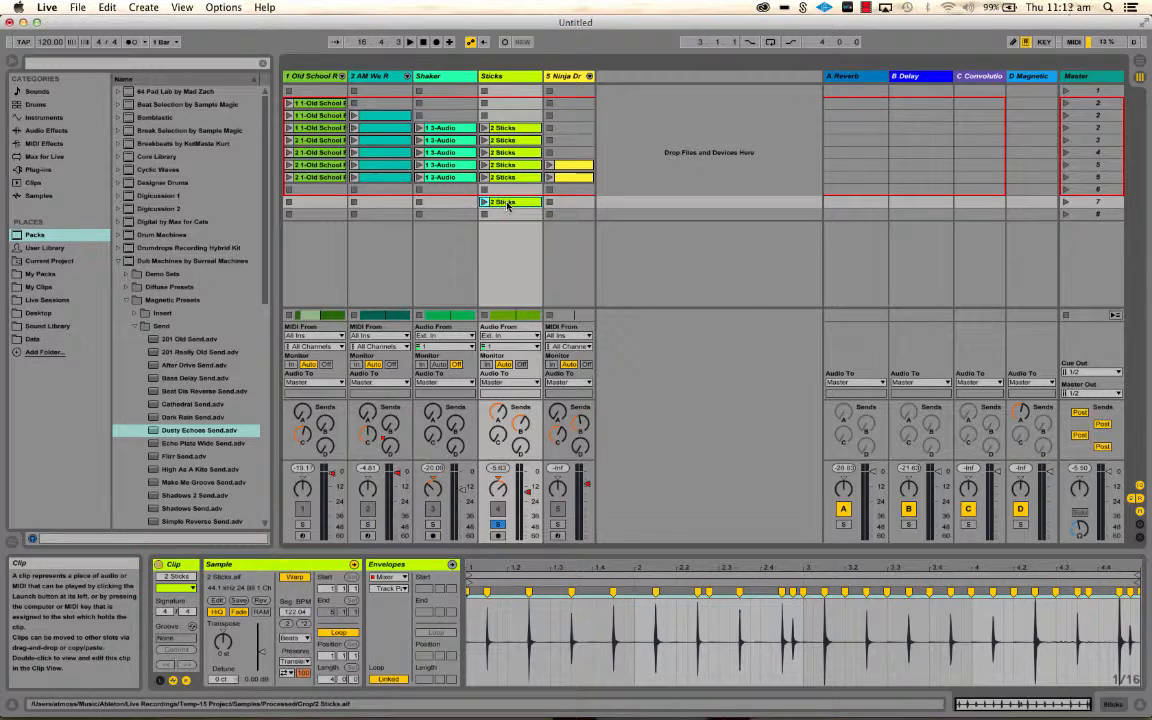
click(390, 588)
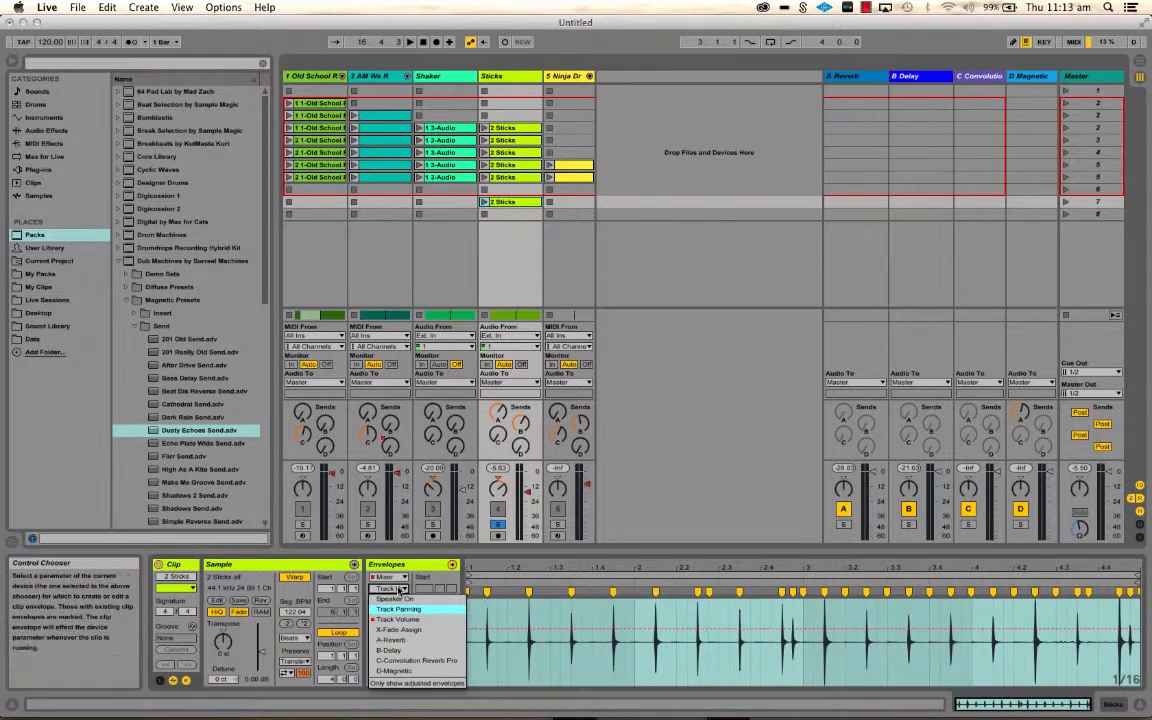
click(398, 620)
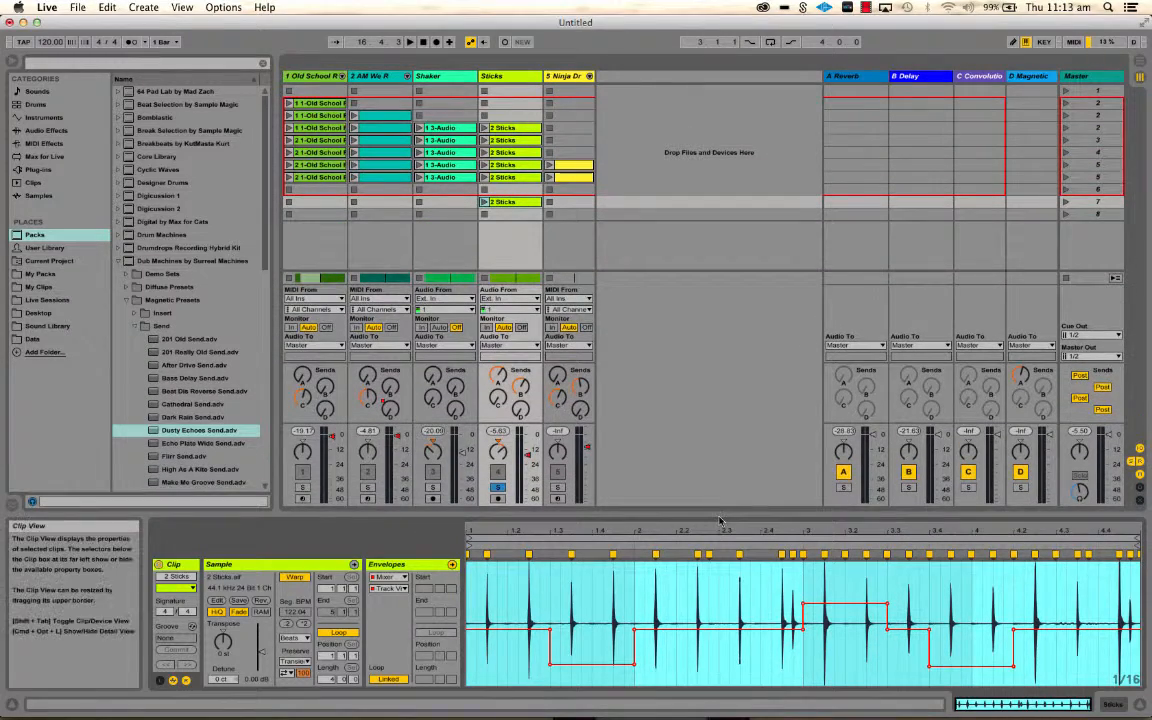
Step: Reselect the Sticks slot while switching between the Session grid and the Arrangement
click(510, 200)
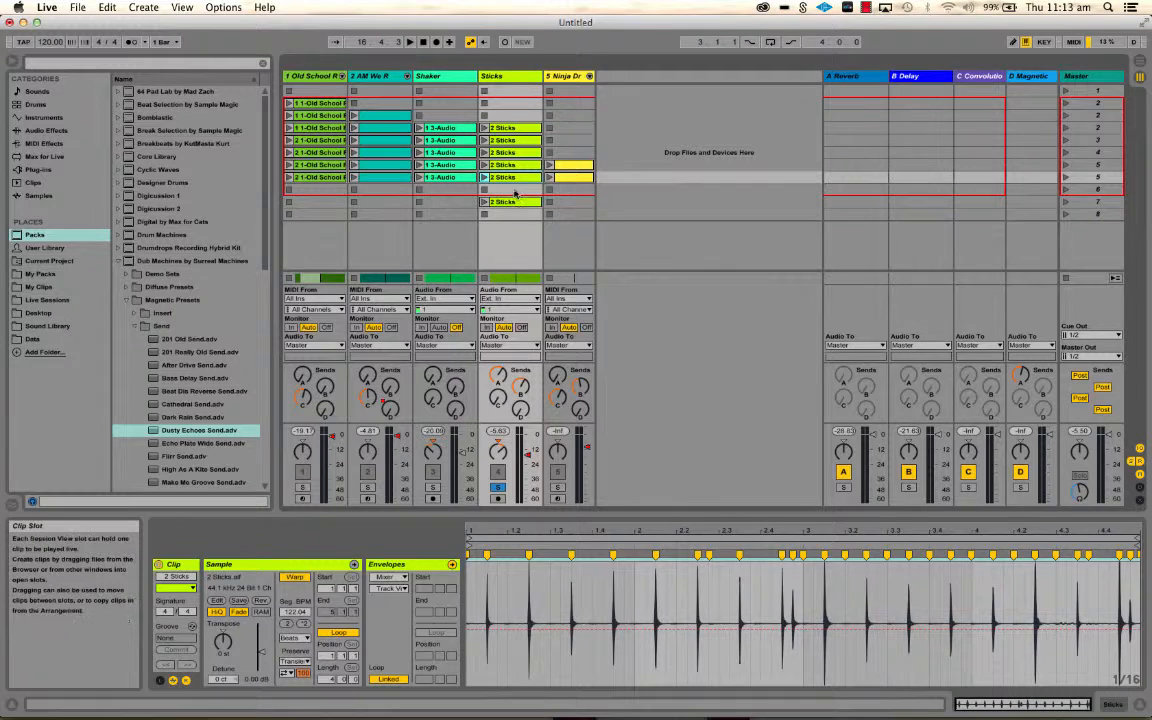
key(tab)
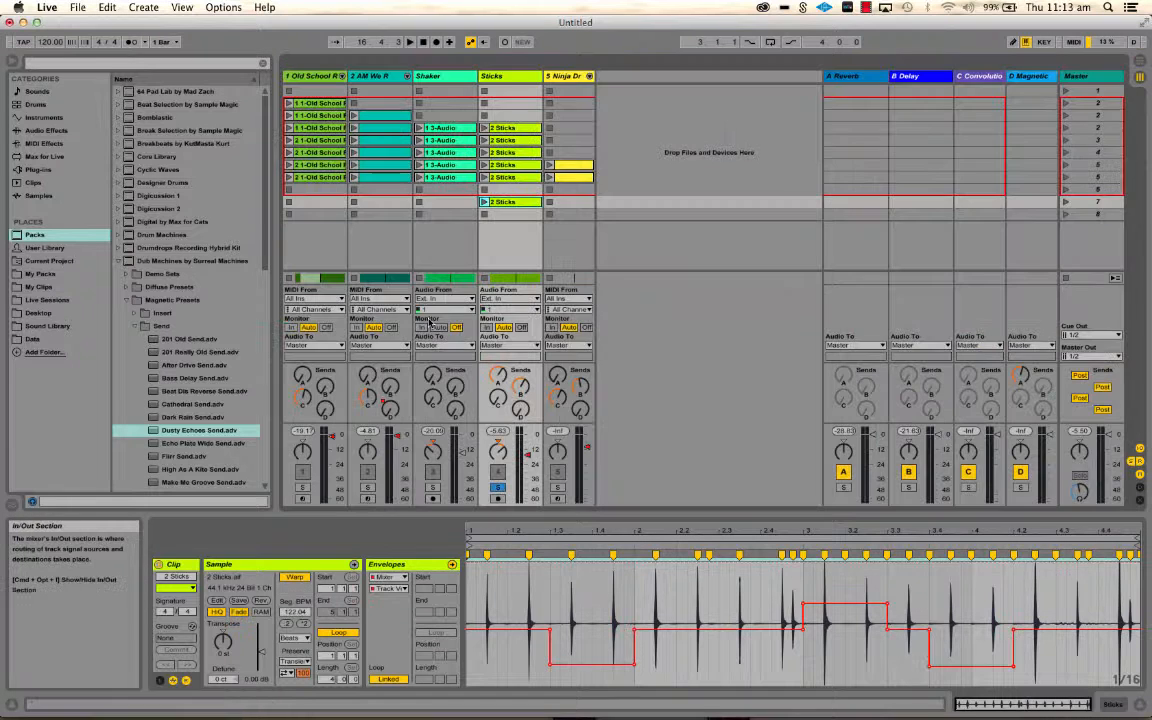
click(510, 200)
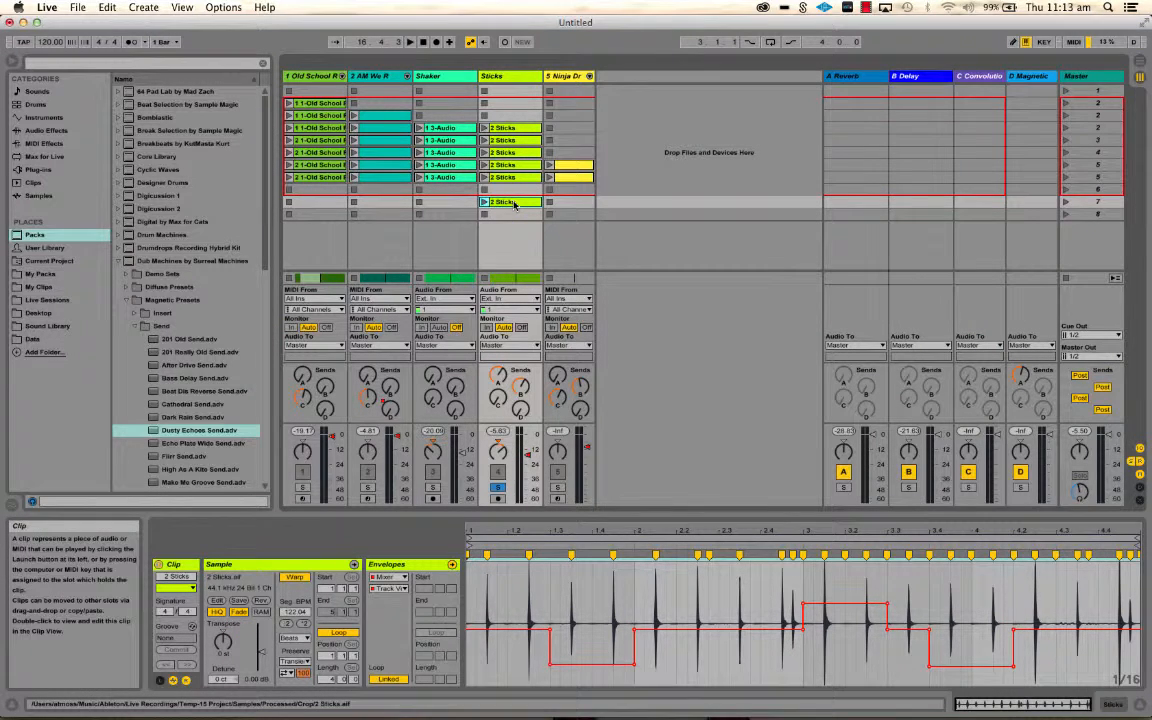
Step: Select the Sticks slot and switch to the empty Arrangement timeline with its five drum tracks
click(510, 200)
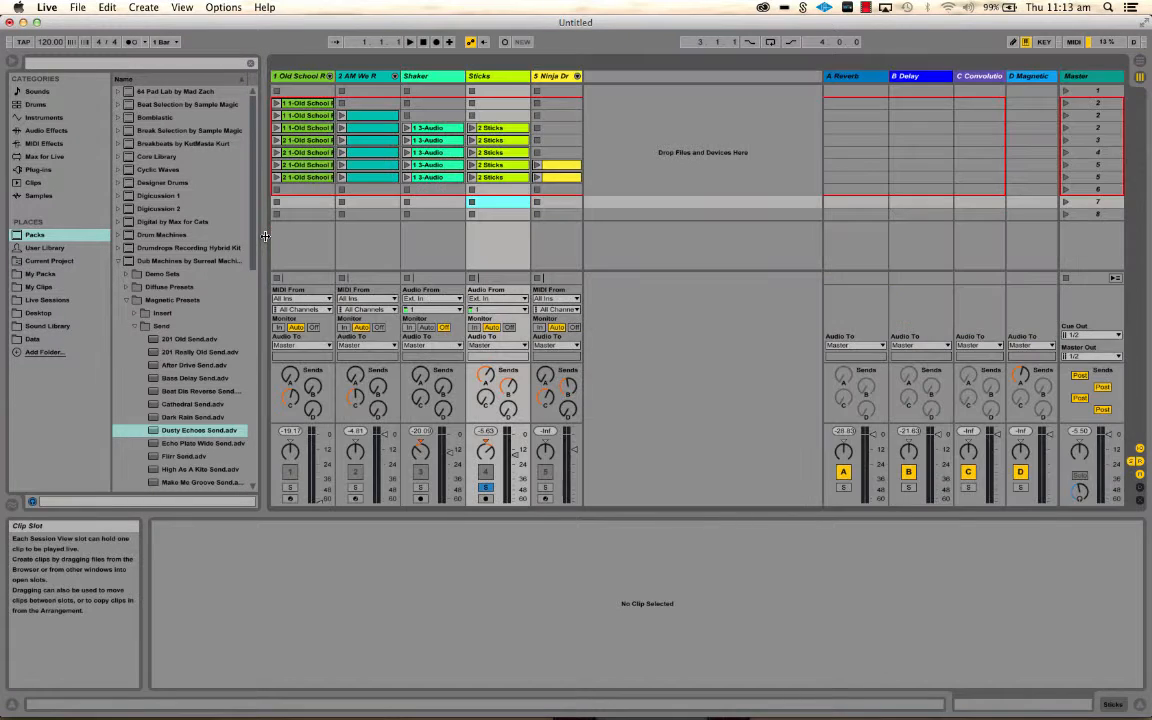
double_click(304, 104)
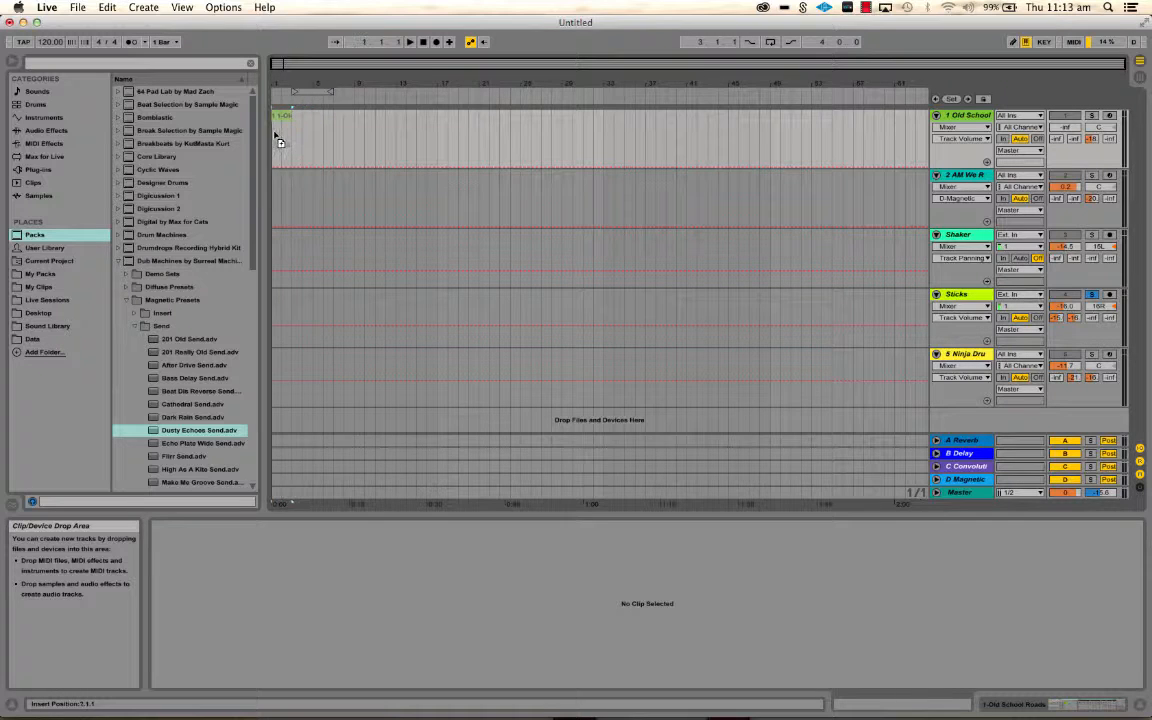
Step: Place the first scene's Old School clip at bar 1 of the Old School track
double_click(280, 120)
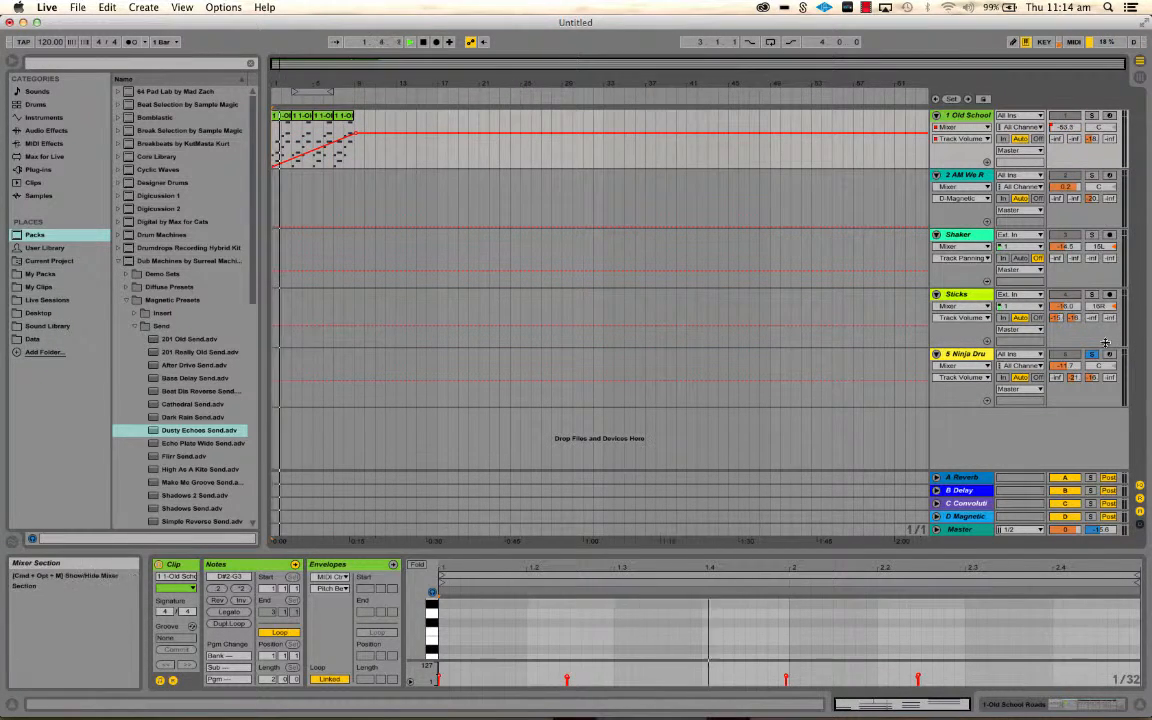
Step: Select the next scene's clips and bring them into the Arrangement across the five drum tracks
click(1092, 356)
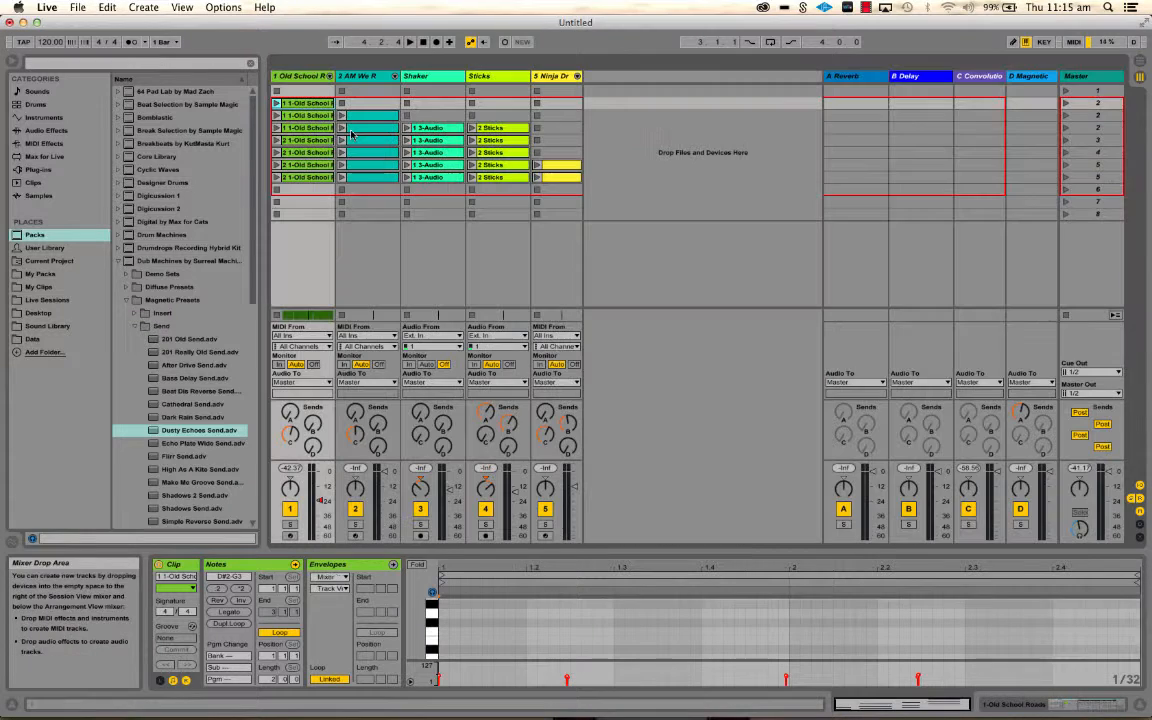
click(378, 112)
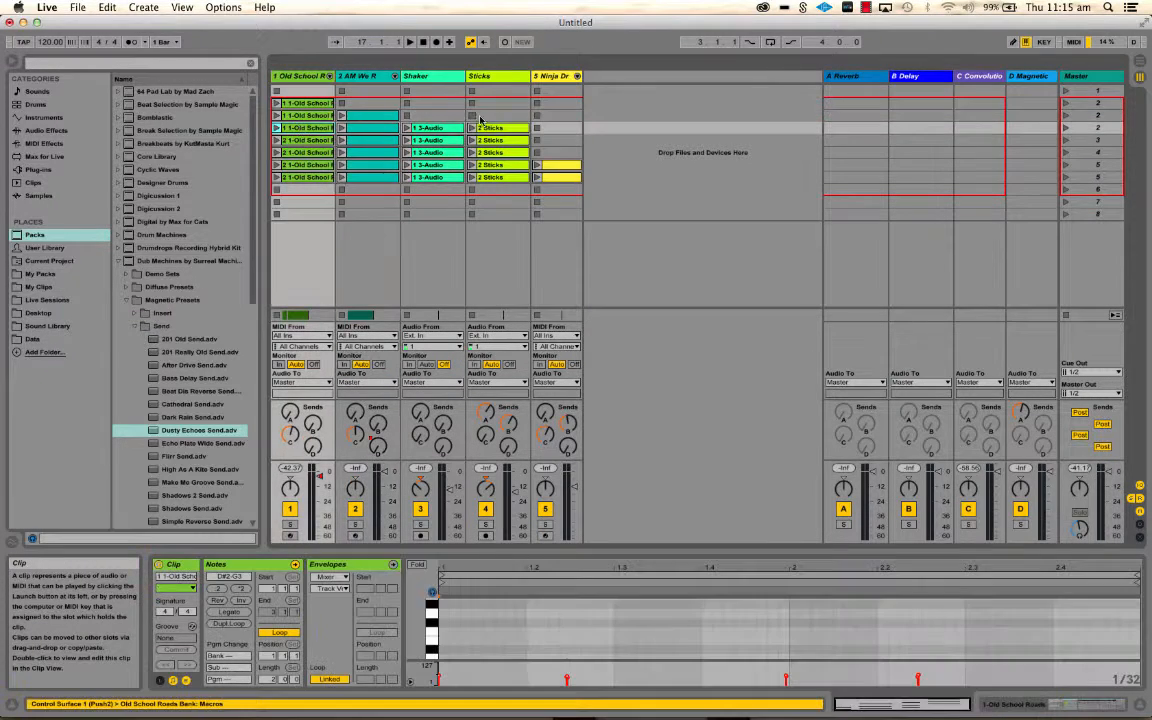
click(492, 128)
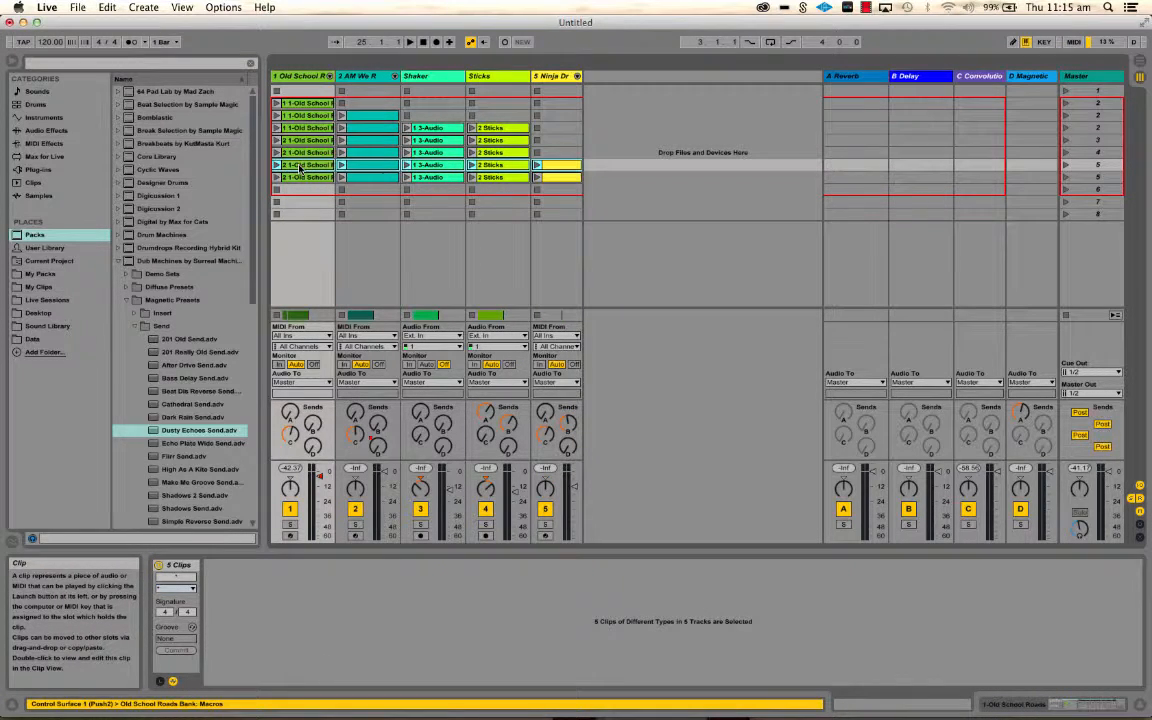
key(tab)
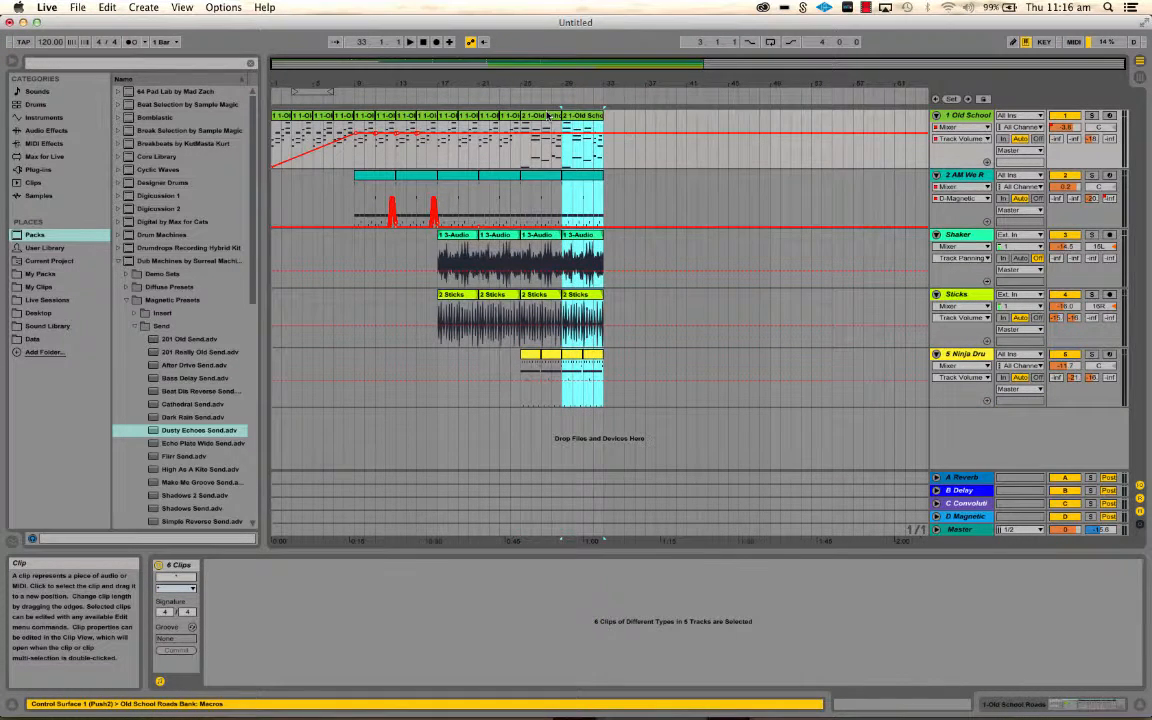
mouse_move(408, 40)
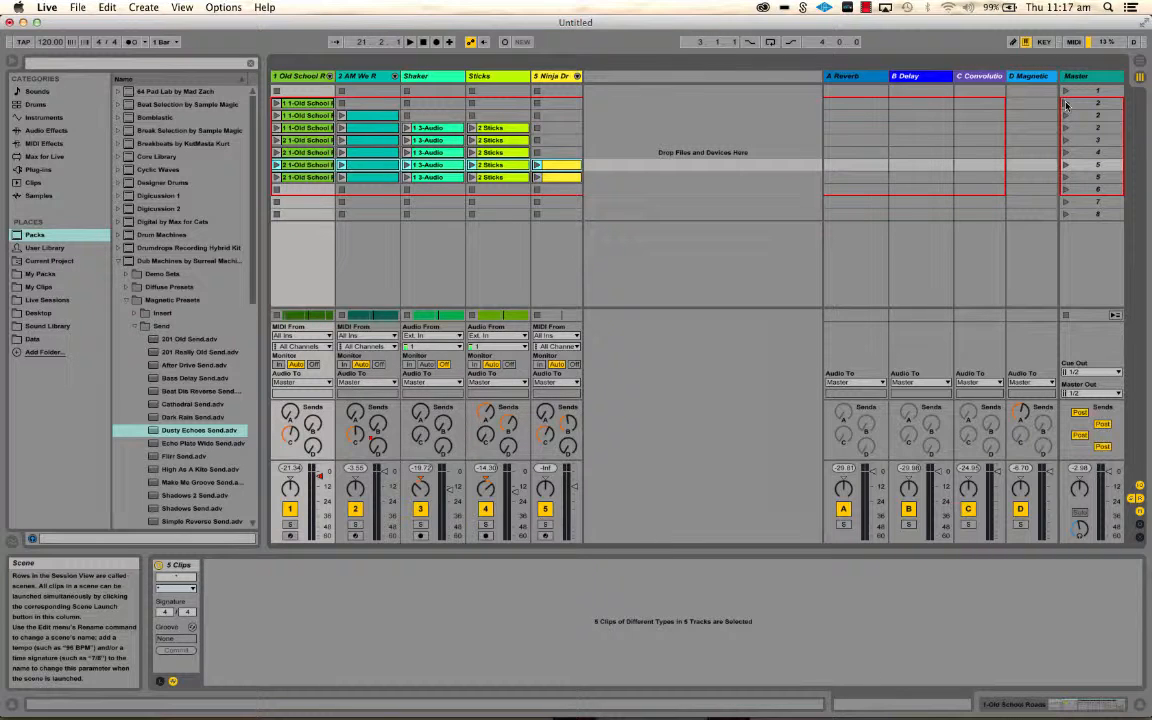
Step: Return to the Arrangement timeline with the further Old School clips in place
key(tab)
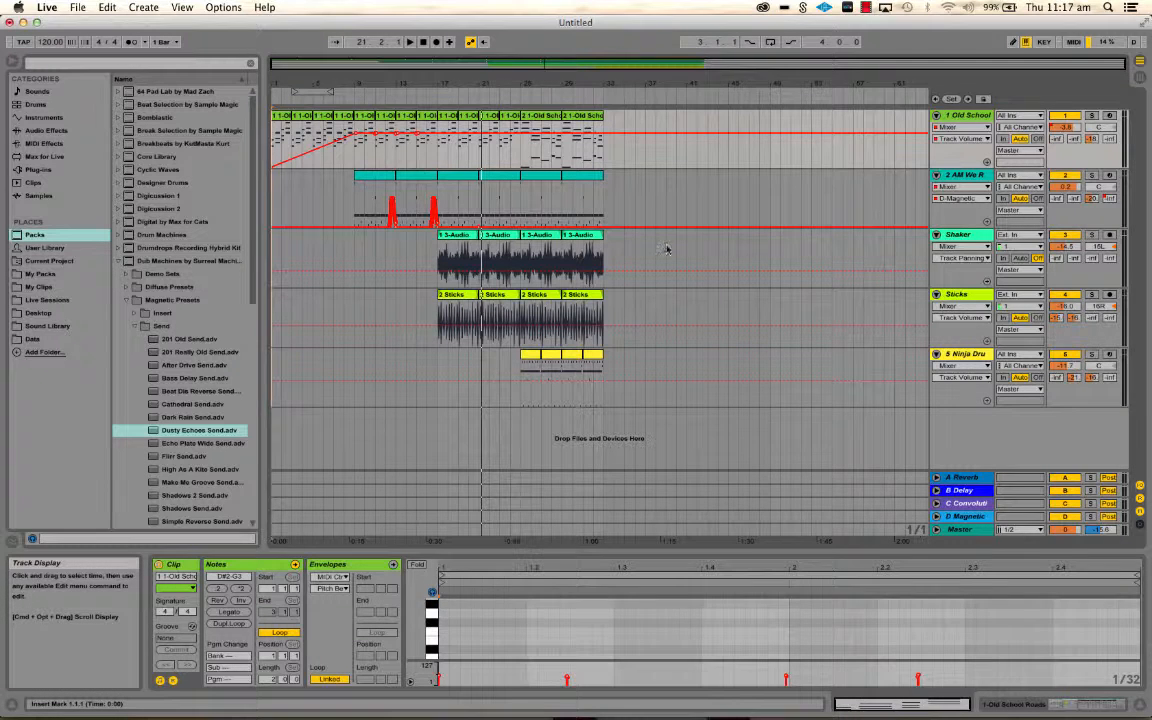
mouse_move(816, 146)
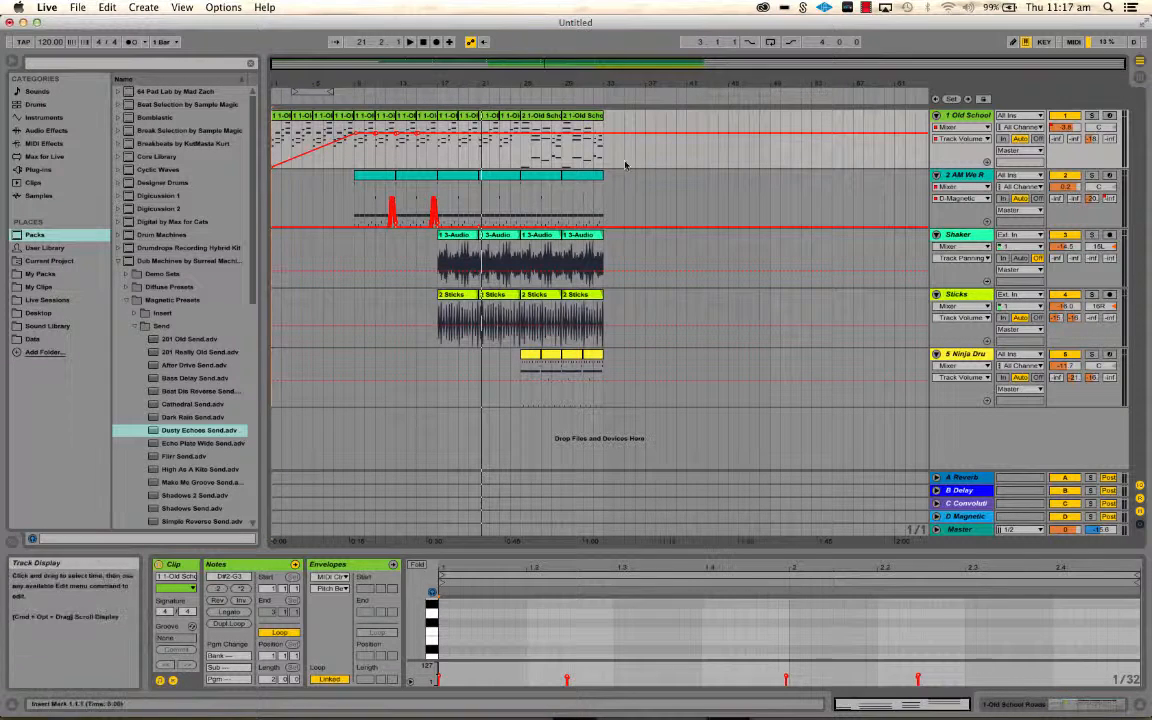
mouse_move(698, 182)
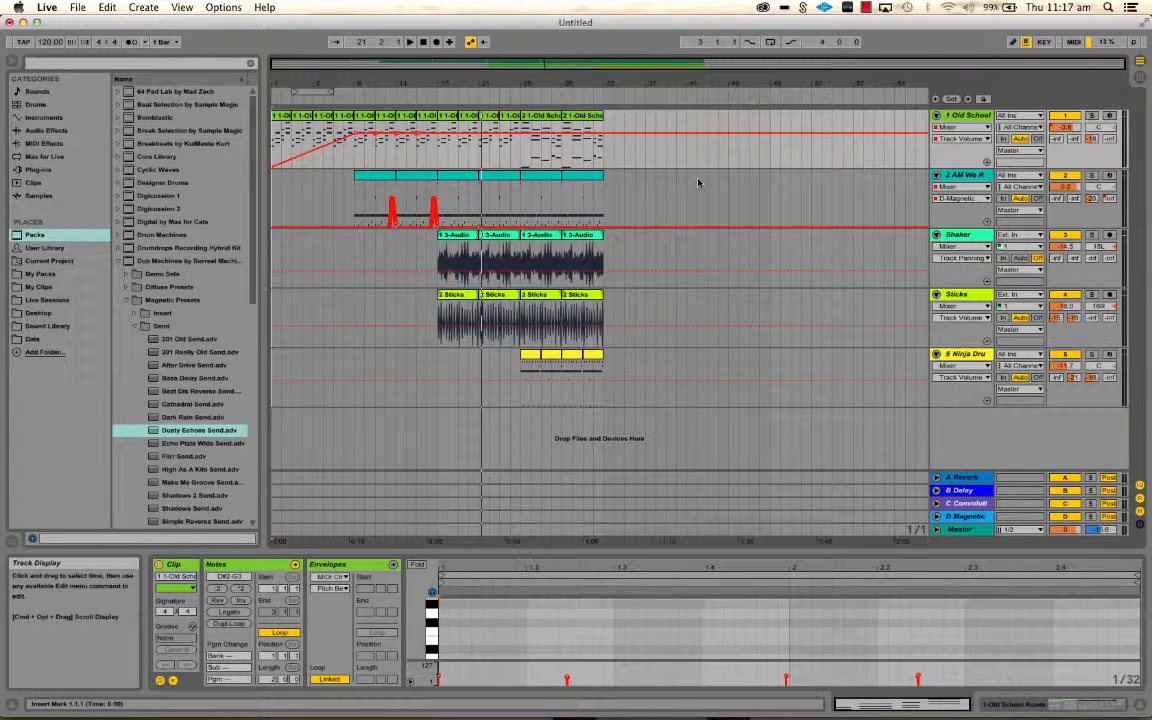